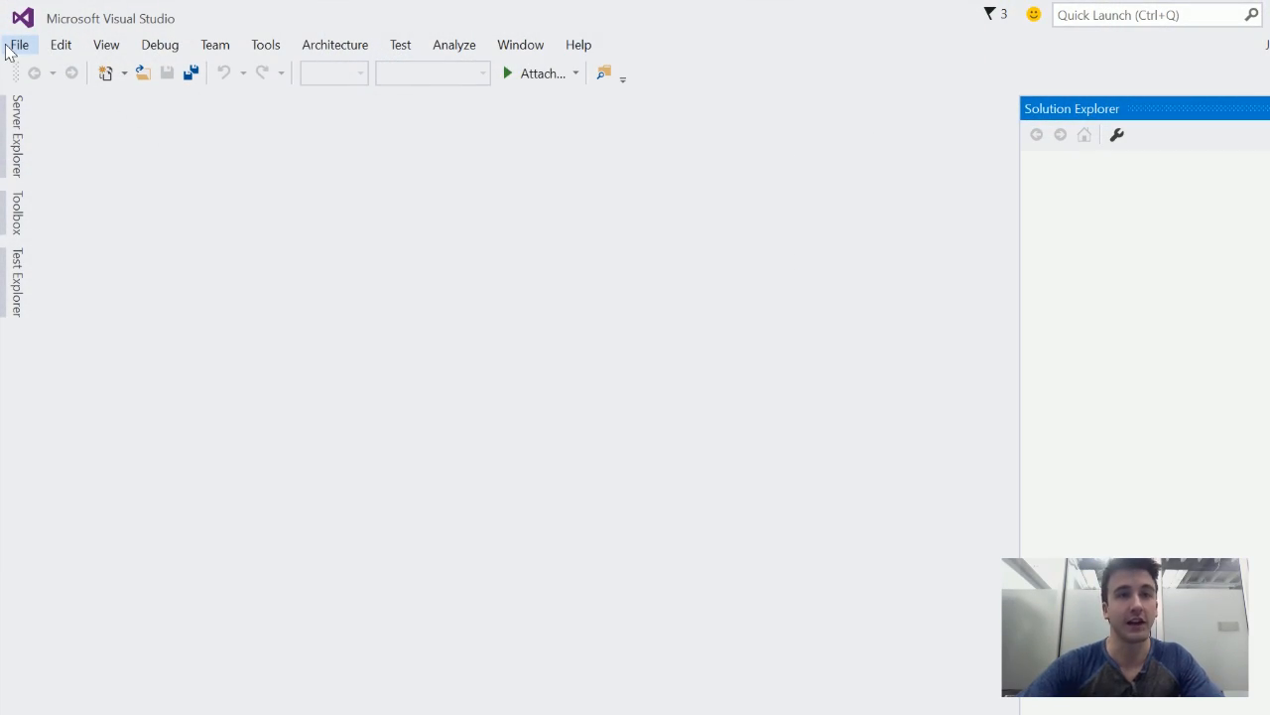
mouse_move(20, 51)
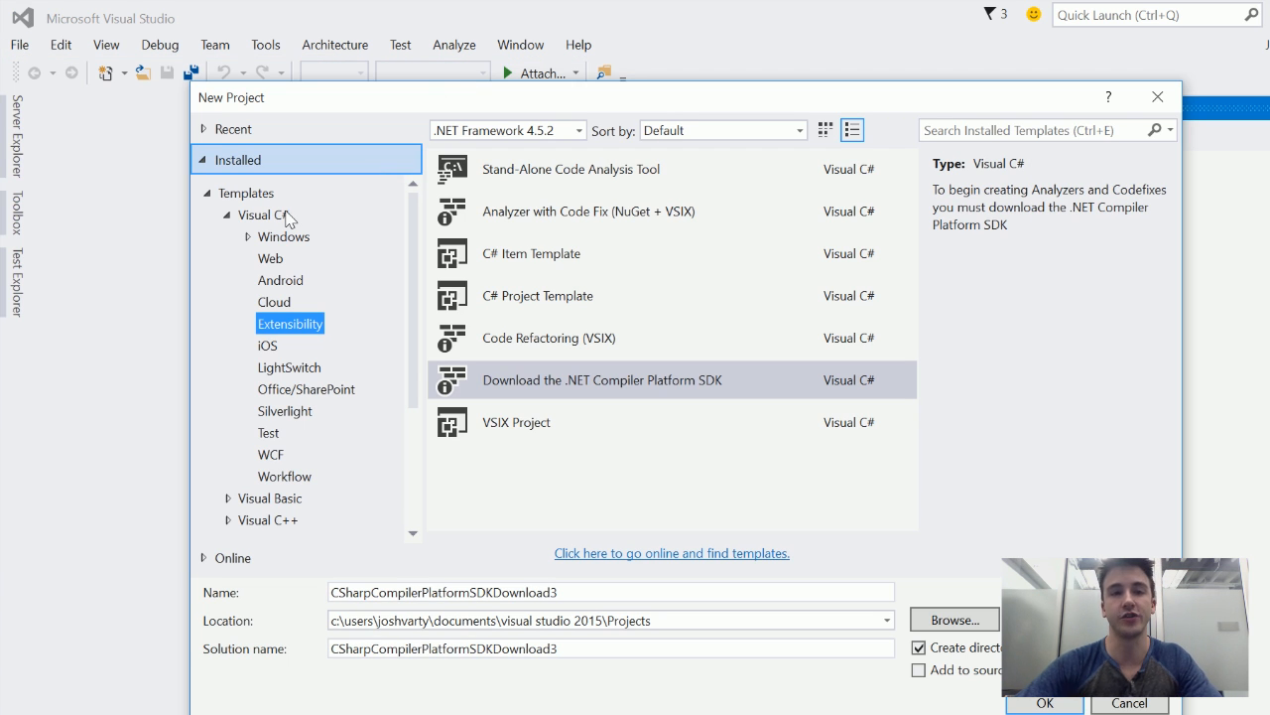
Create a new C# project from the 'Download the .NET Compiler Platform SDK' Extensibility template.
click(516, 421)
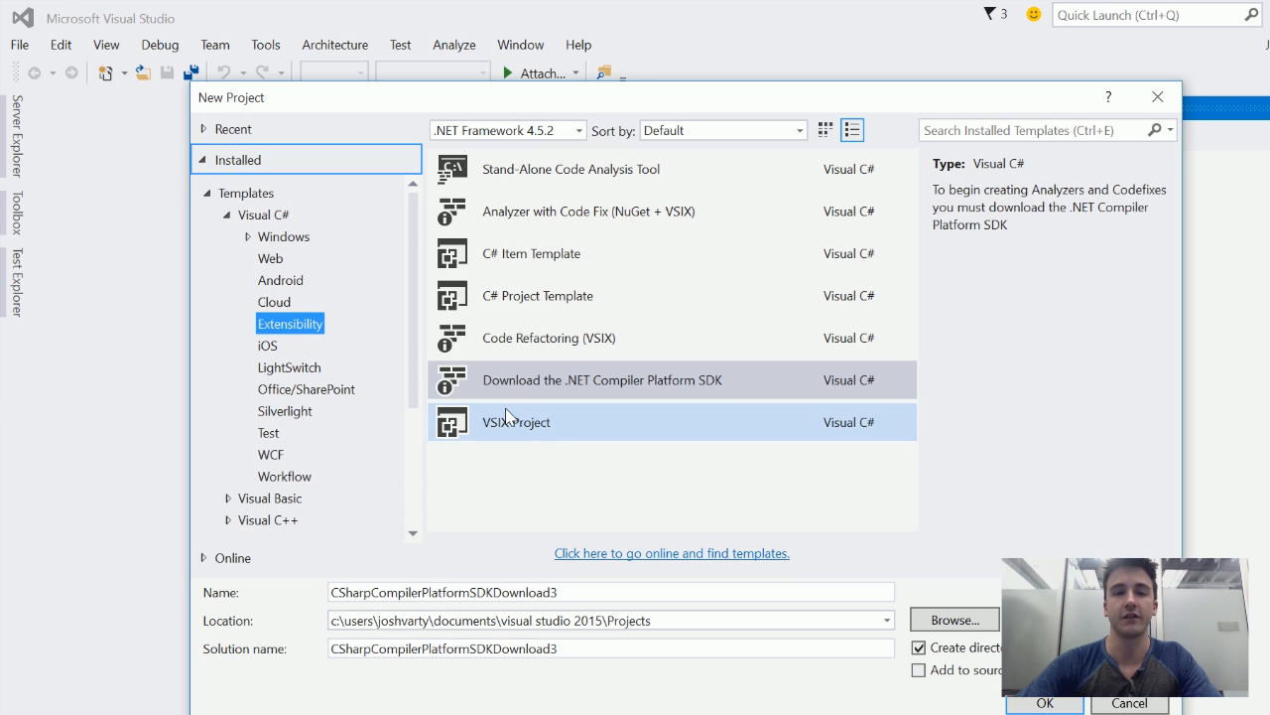
click(602, 379)
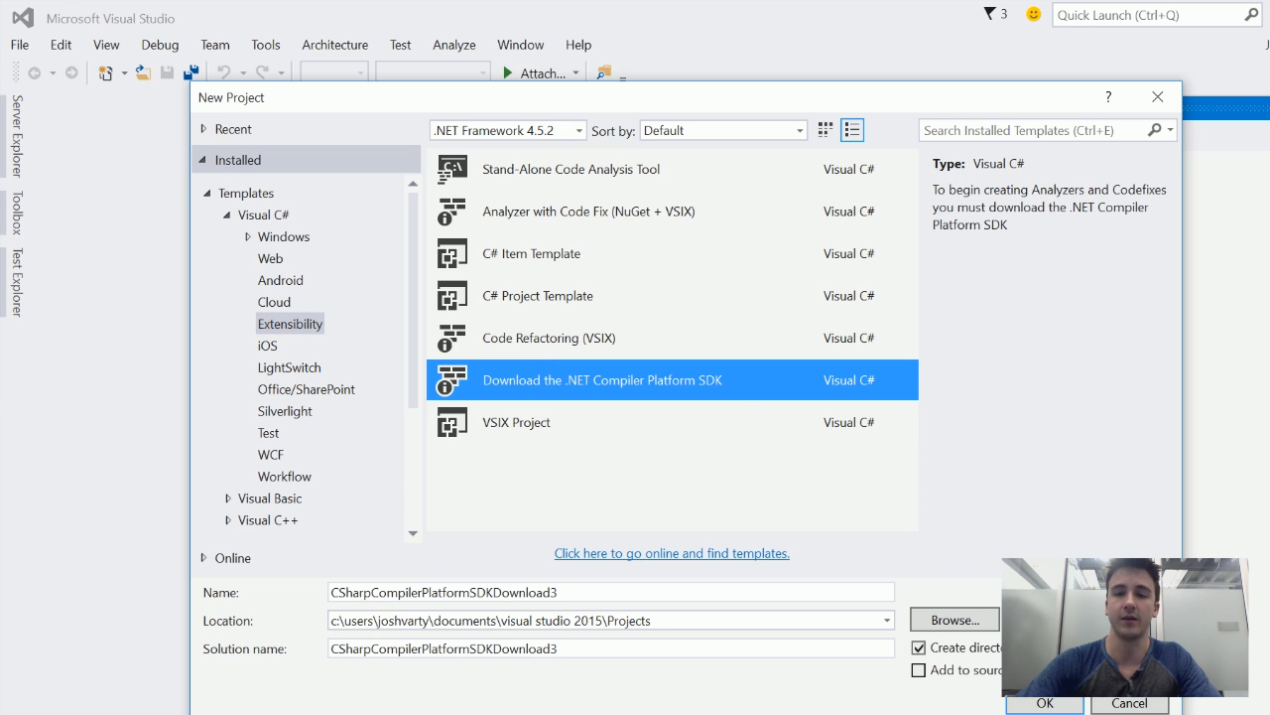
click(1044, 702)
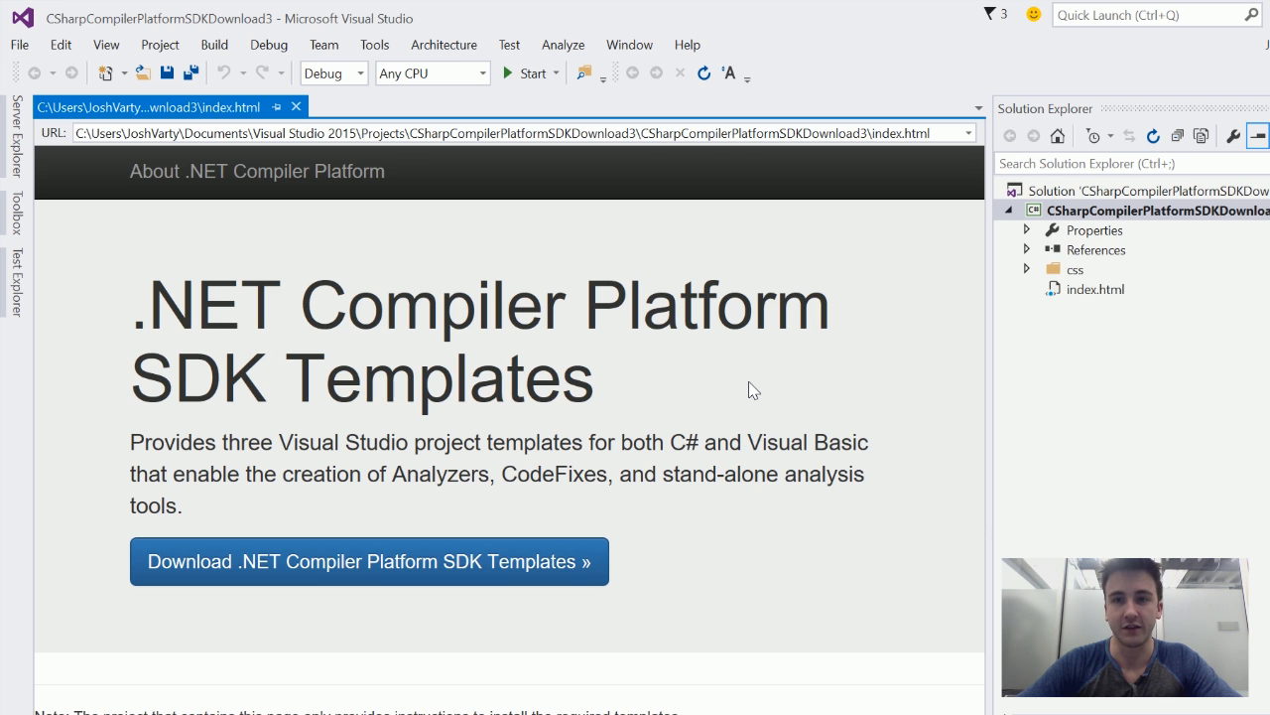
mouse_move(506, 526)
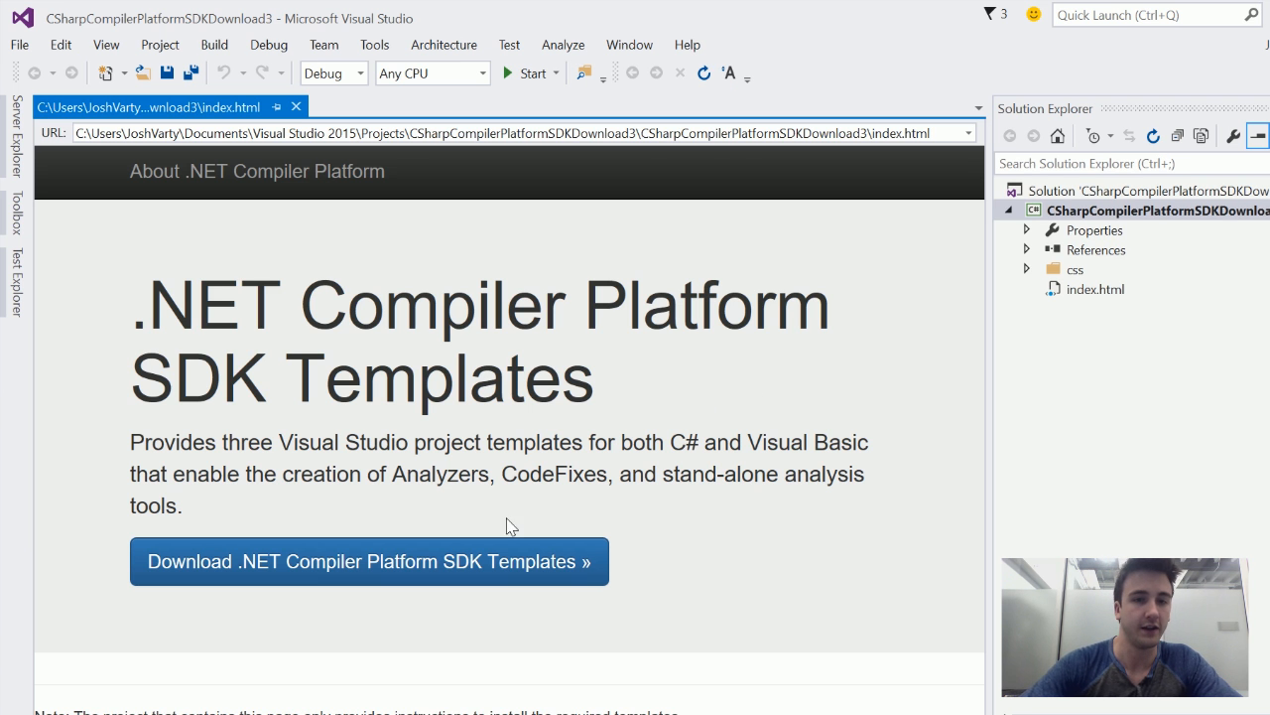
mouse_move(367, 575)
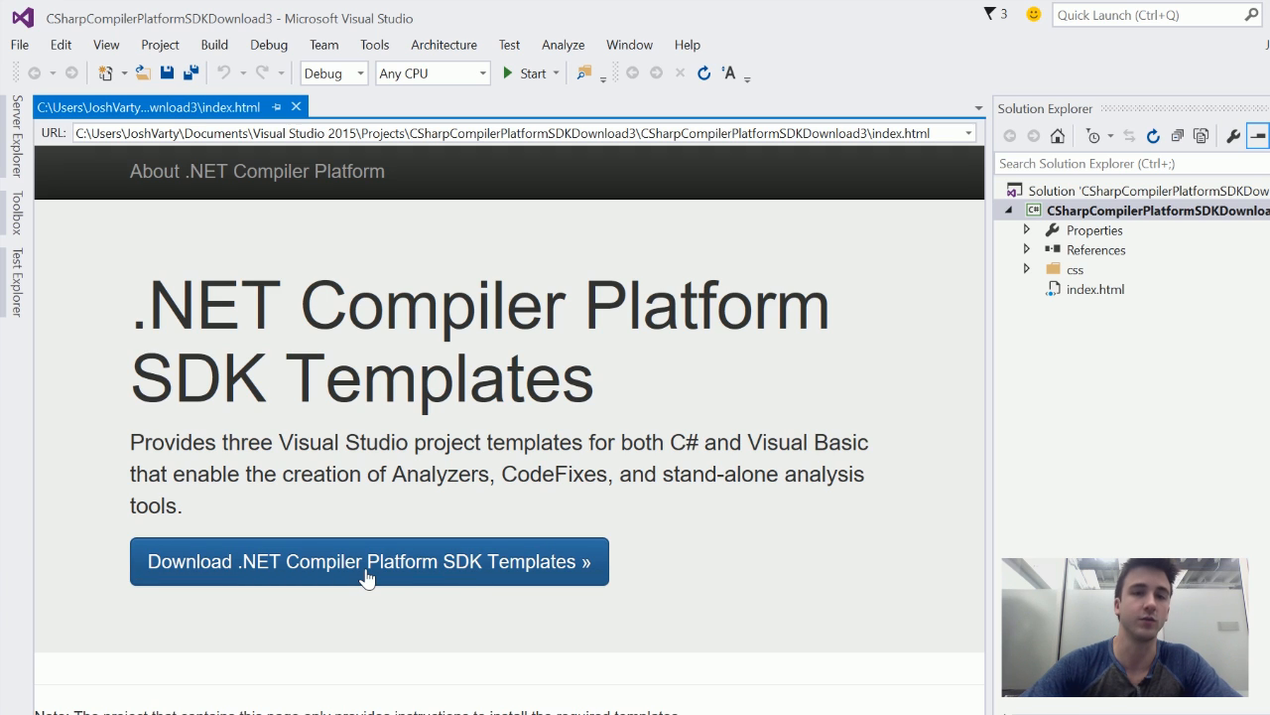
mouse_move(348, 580)
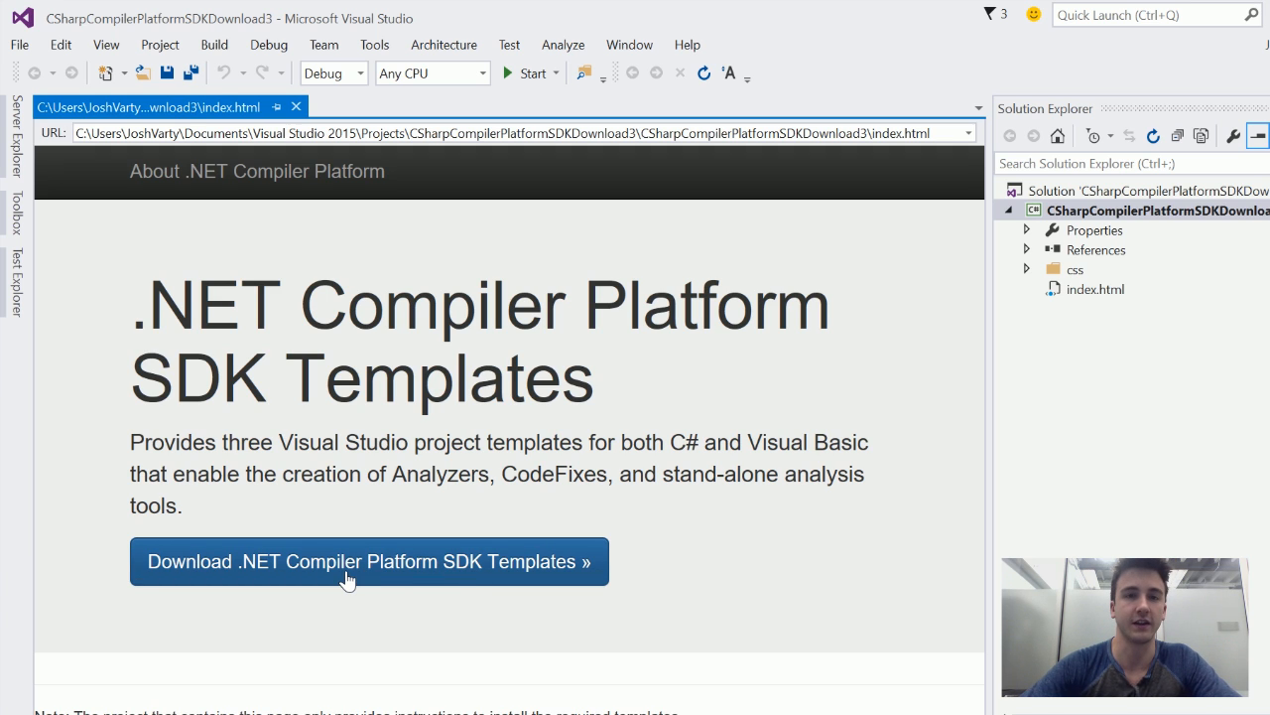
mouse_move(369, 566)
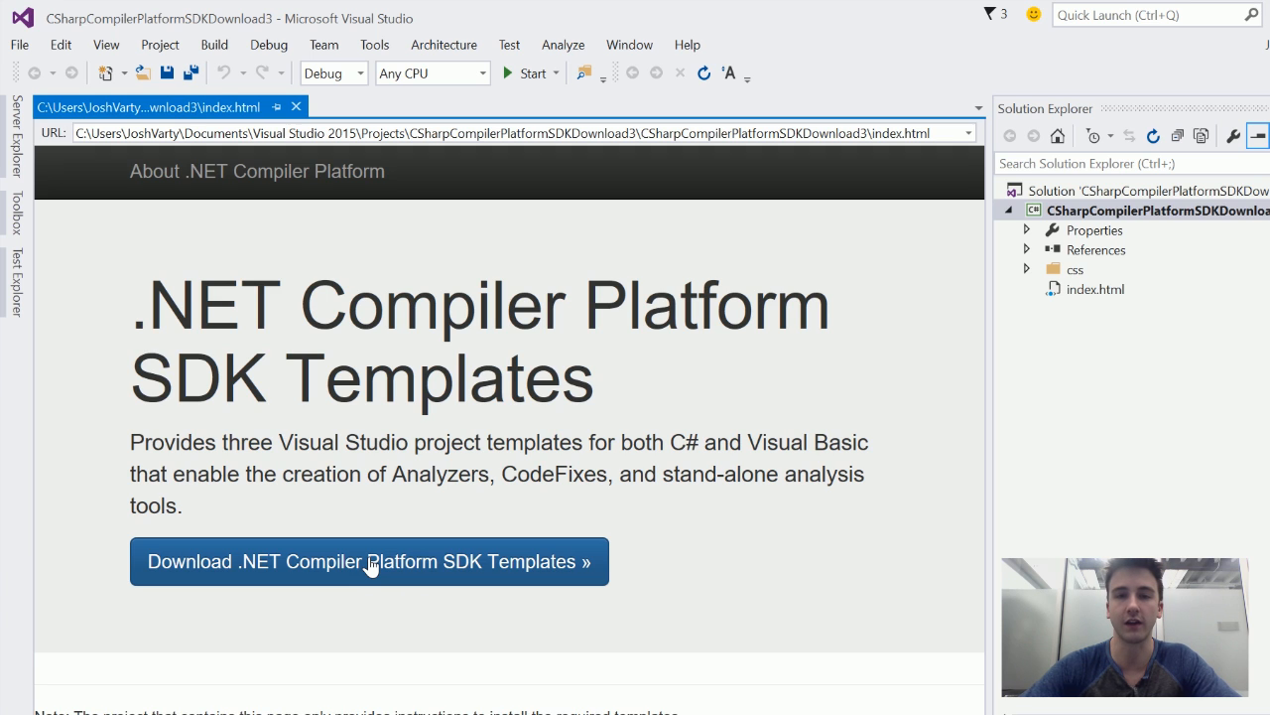
mouse_move(687, 488)
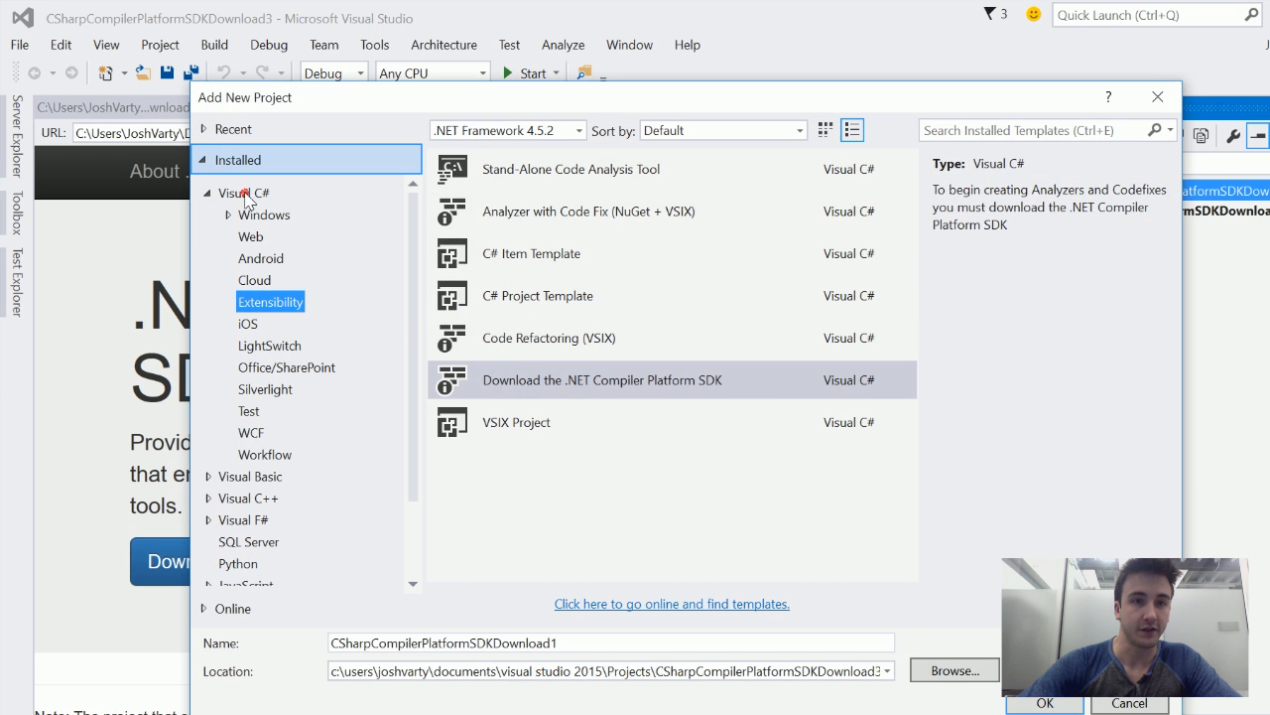
click(244, 193)
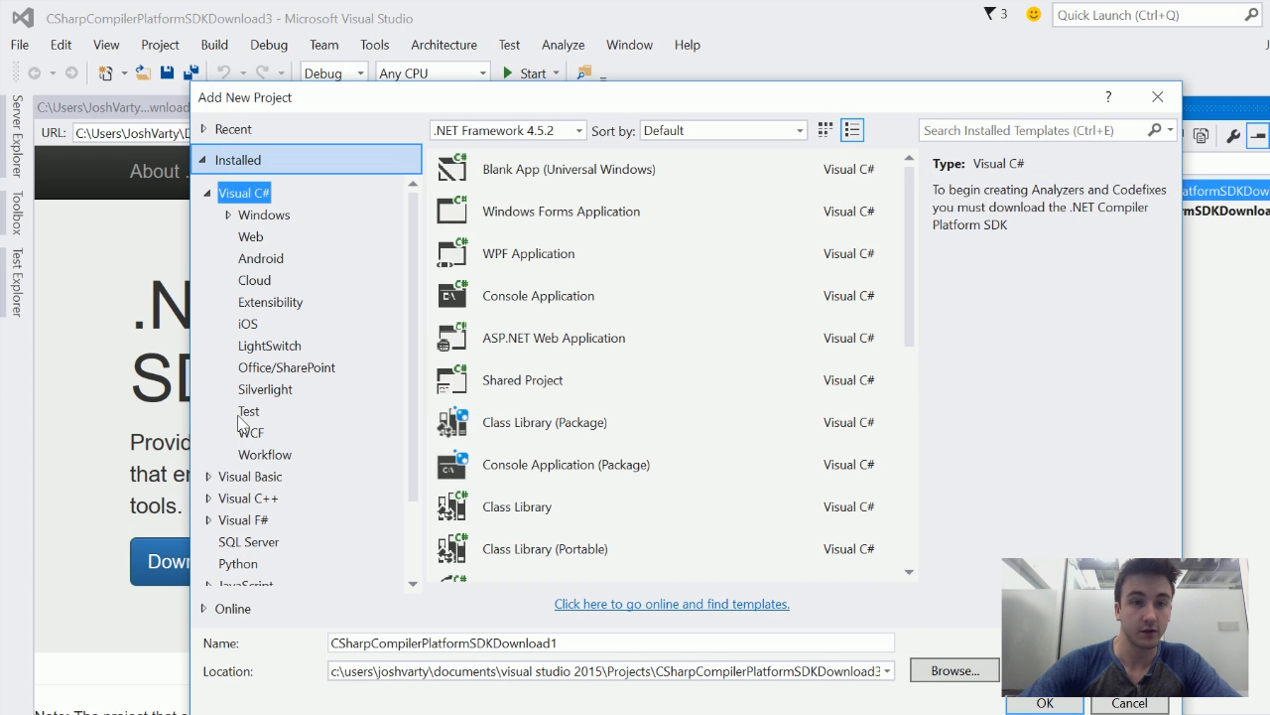
text(clas)
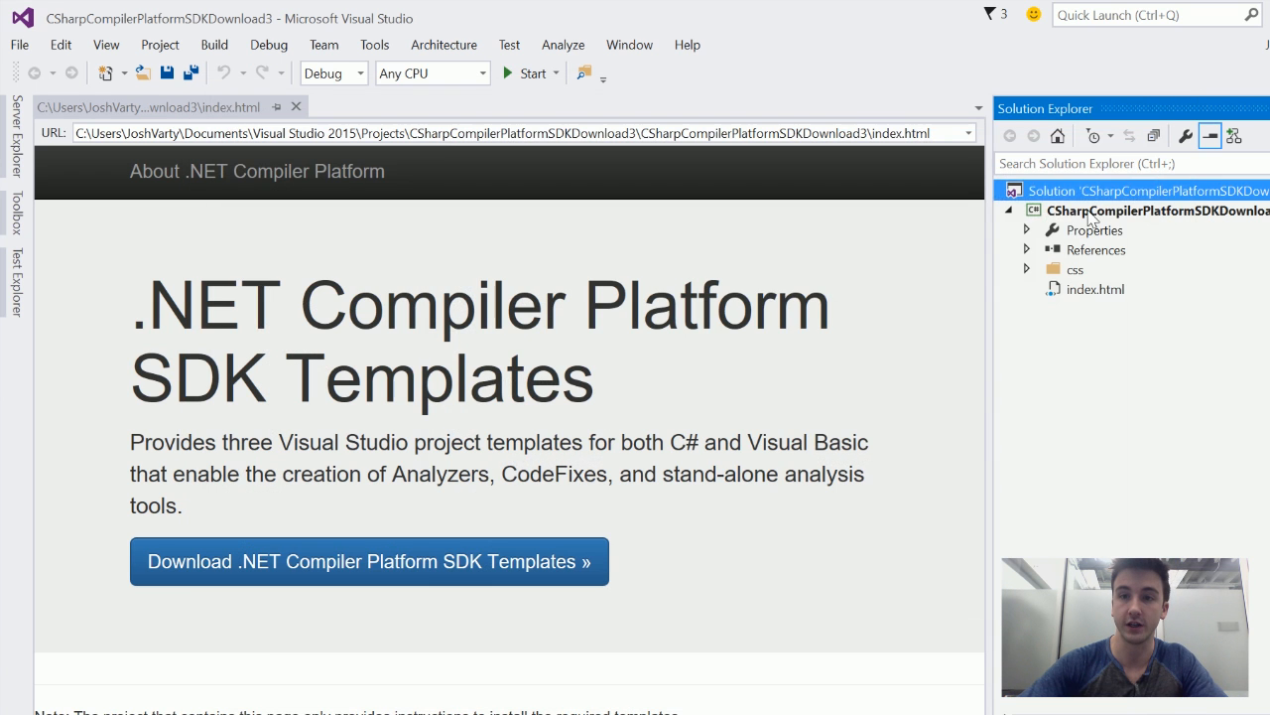
right_click(1151, 210)
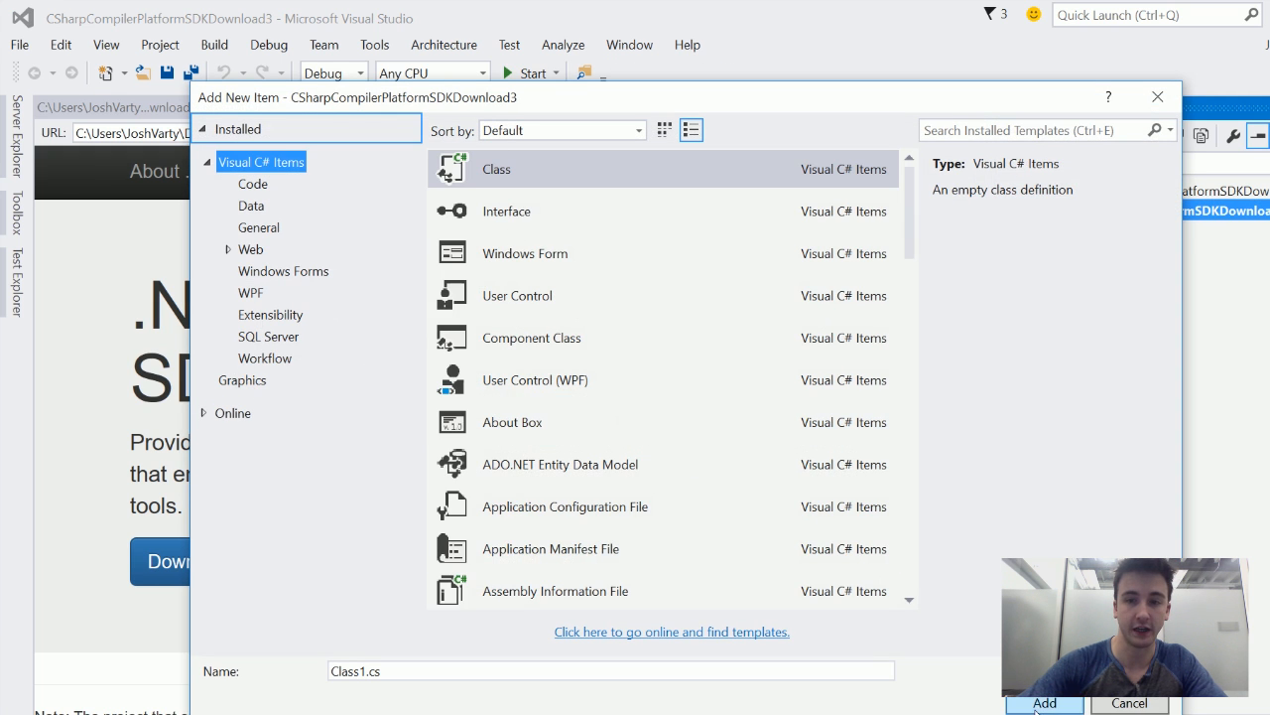
Add Class1.cs to the project and delete its using directives, leaving namespace and class.
click(1129, 703)
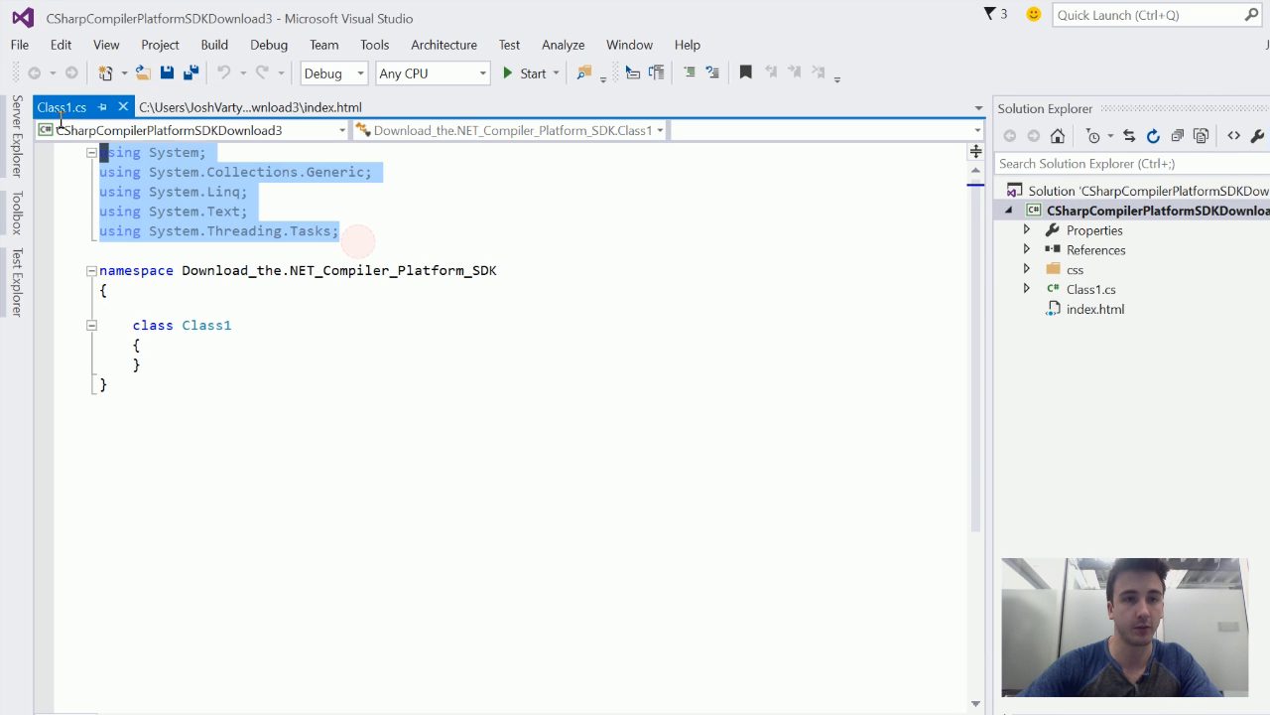
key(Delete)
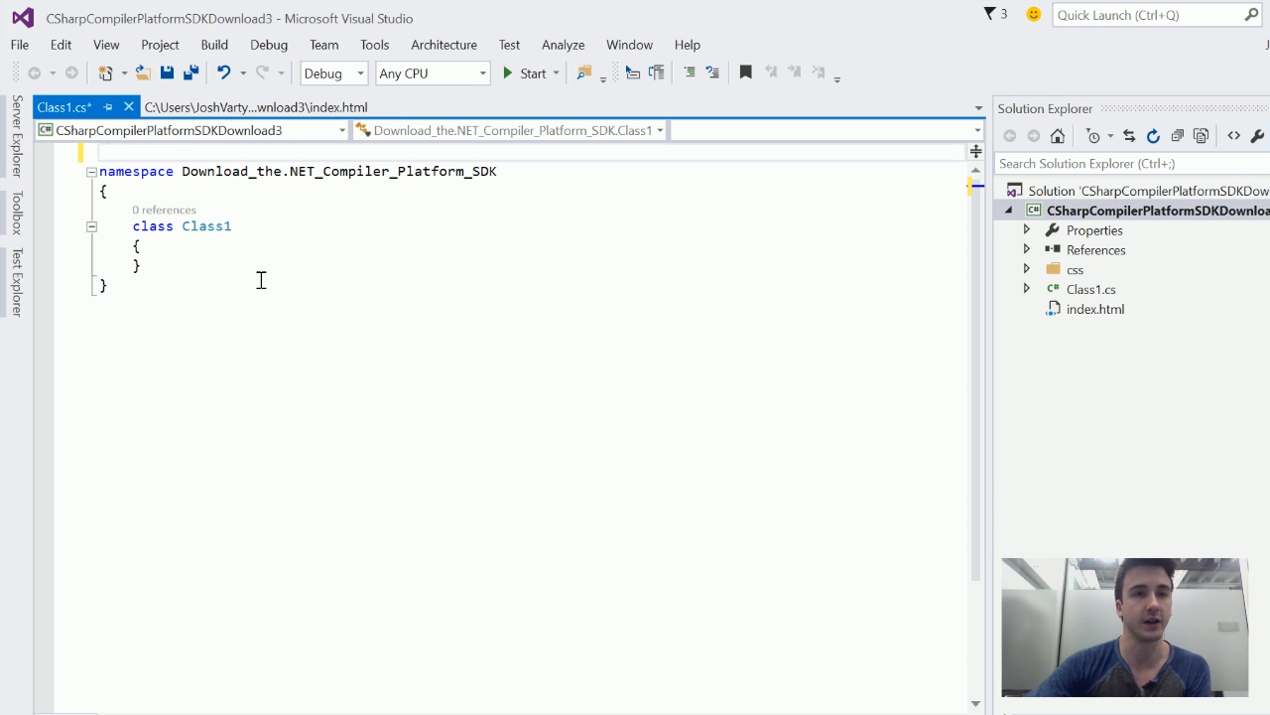
Show the Syntax Visualizer from View > Other Windows and dock it beside Class1.cs.
click(105, 43)
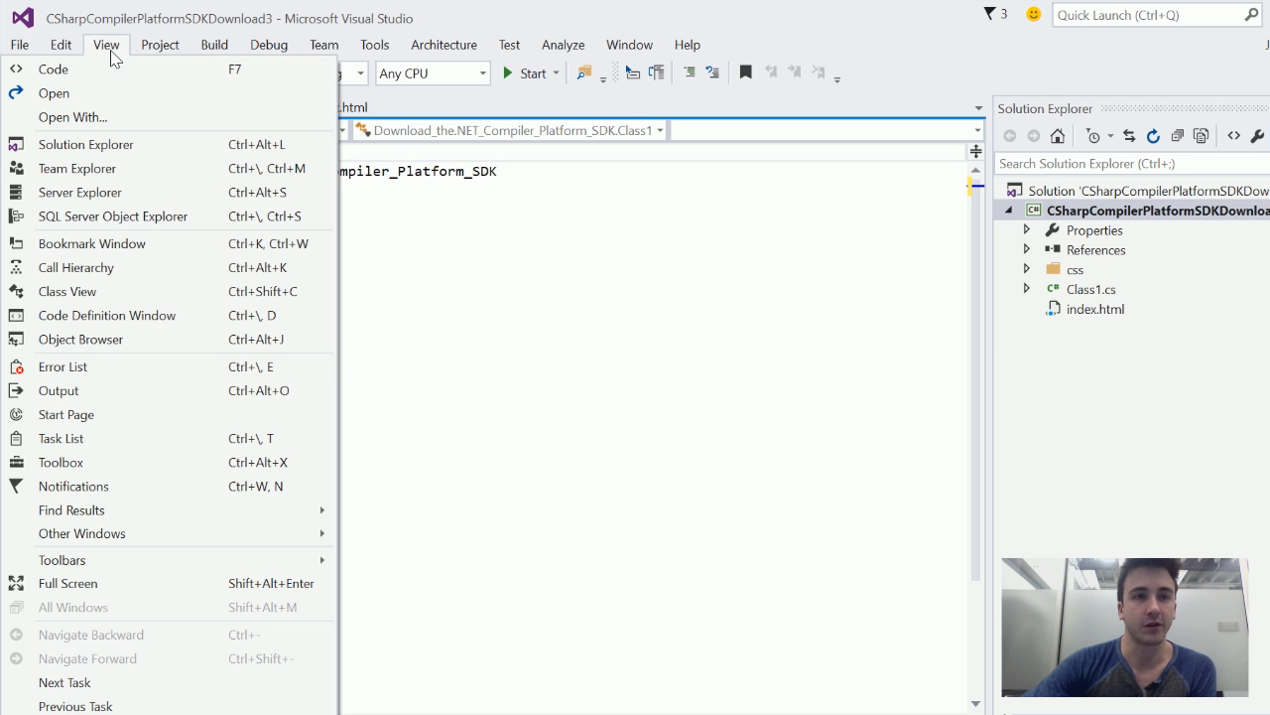
mouse_move(167, 278)
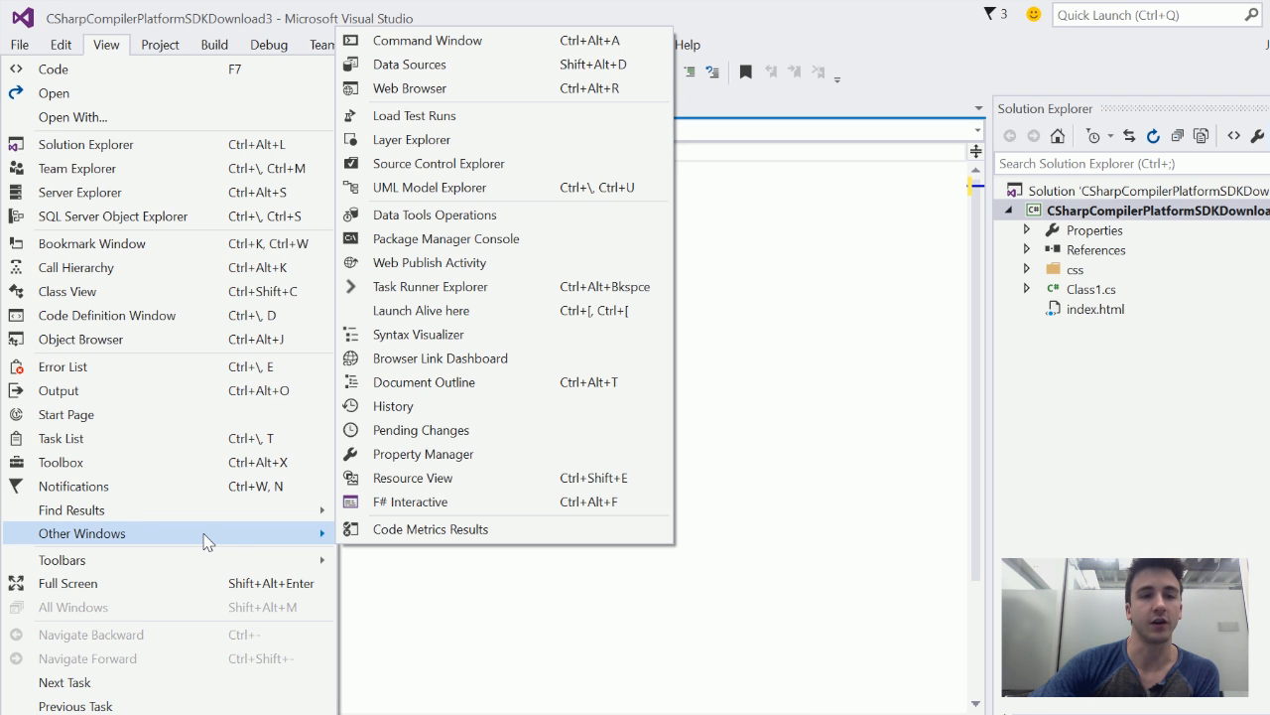
mouse_move(446, 333)
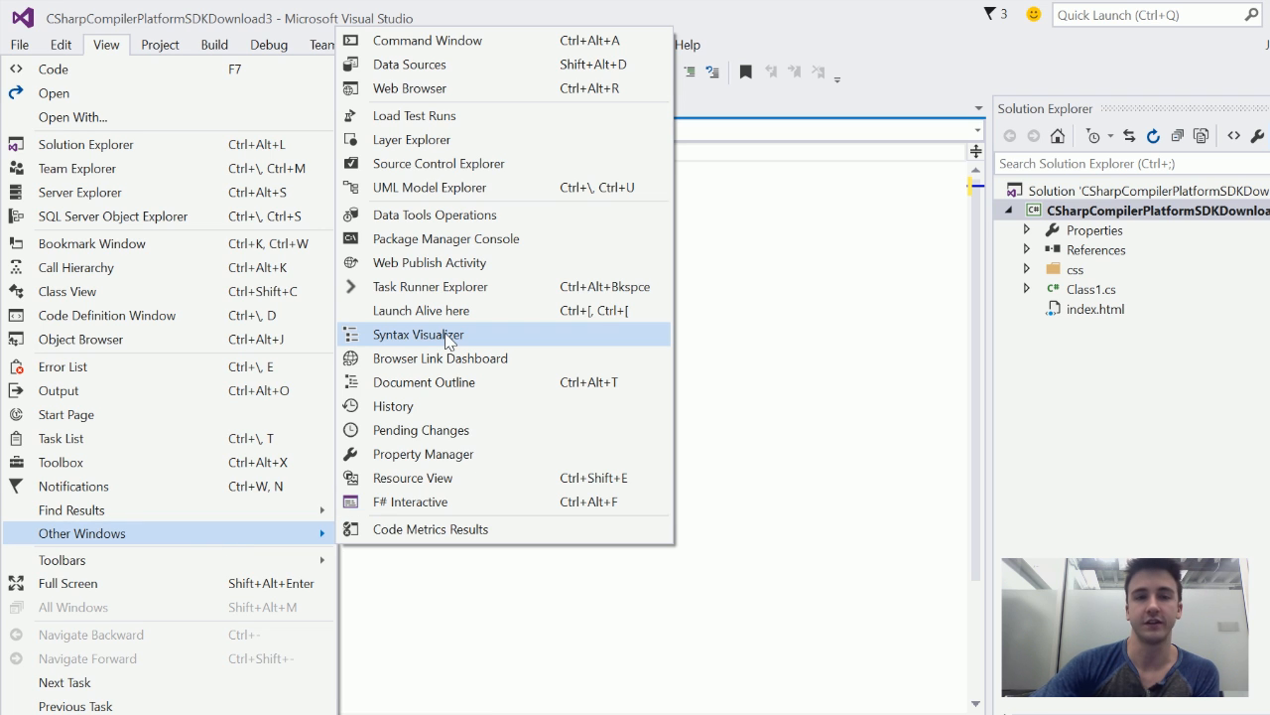
click(417, 333)
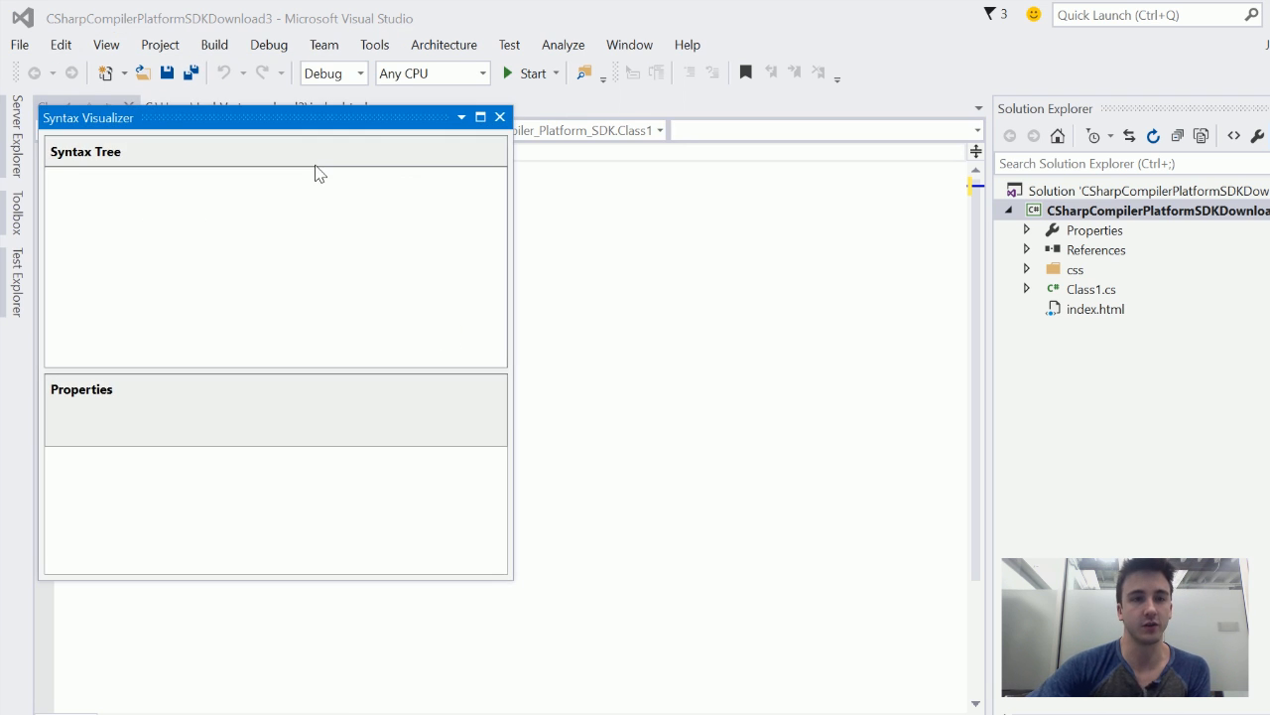
drag(87, 117, 1048, 72)
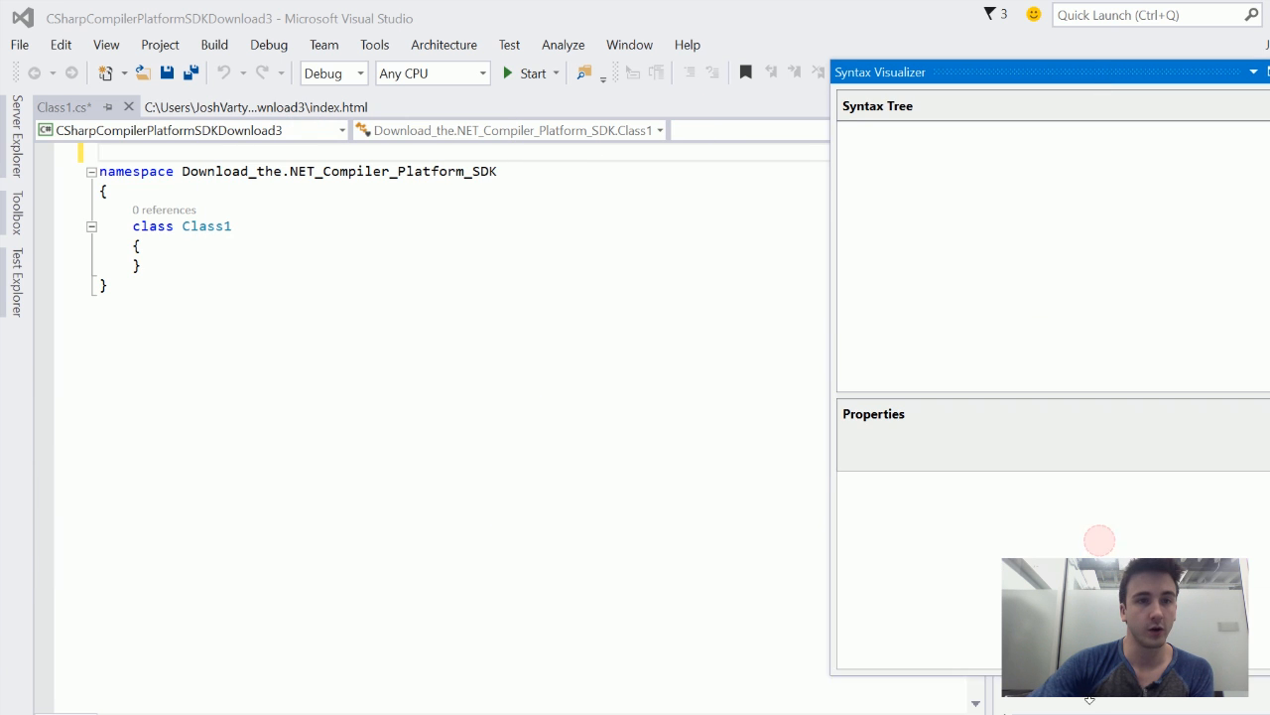
Match the namespace and Class1 tokens, ClassDeclaration, NamespaceDeclaration and CompilationUnit nodes to their code.
click(262, 171)
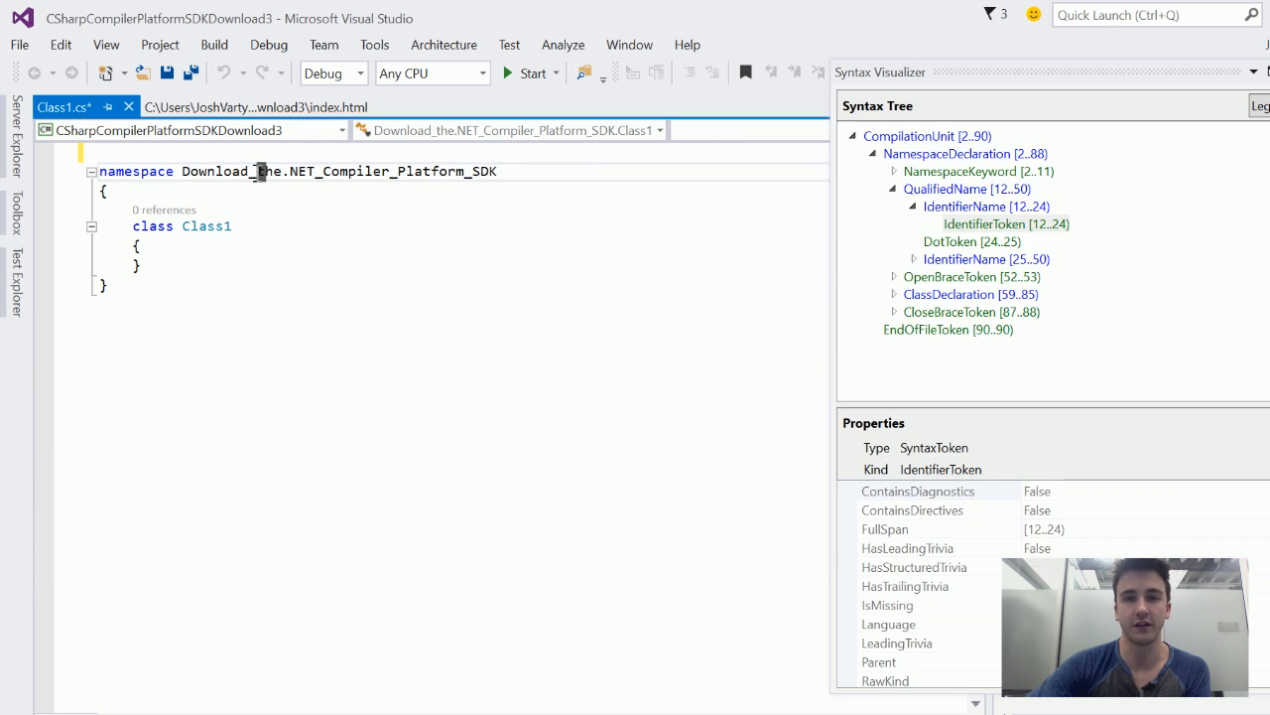
click(209, 226)
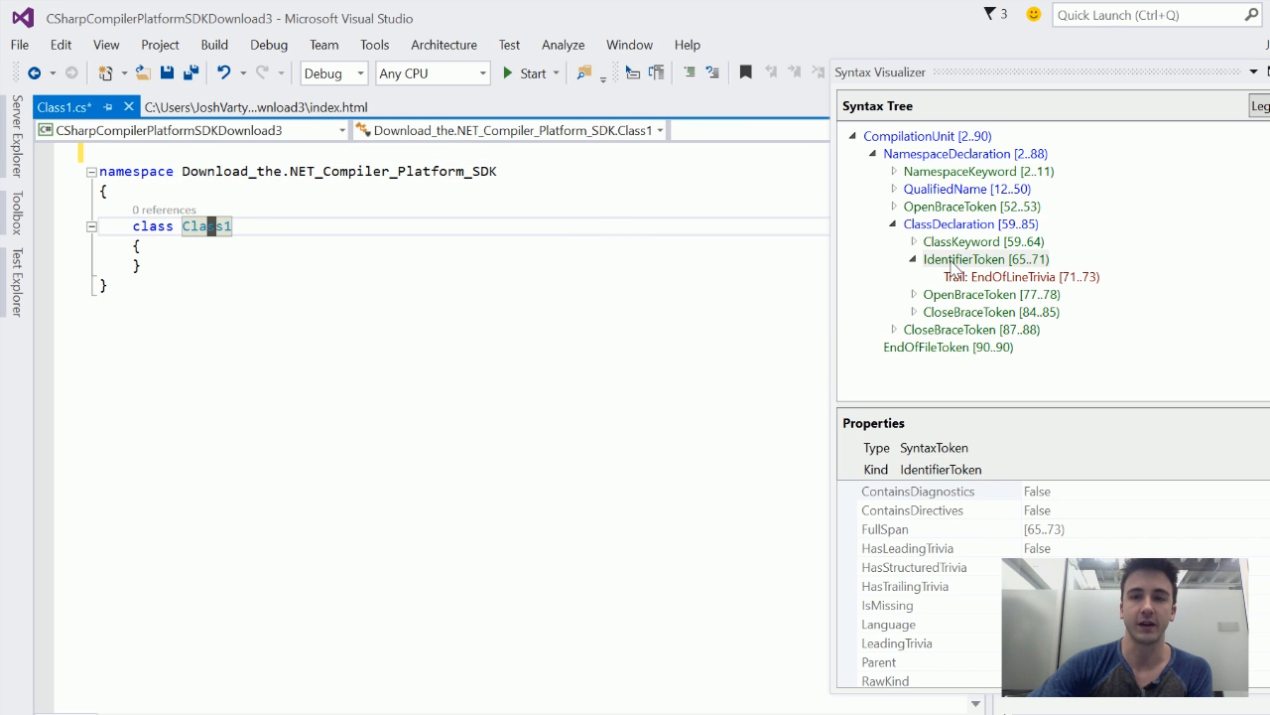
mouse_move(951, 266)
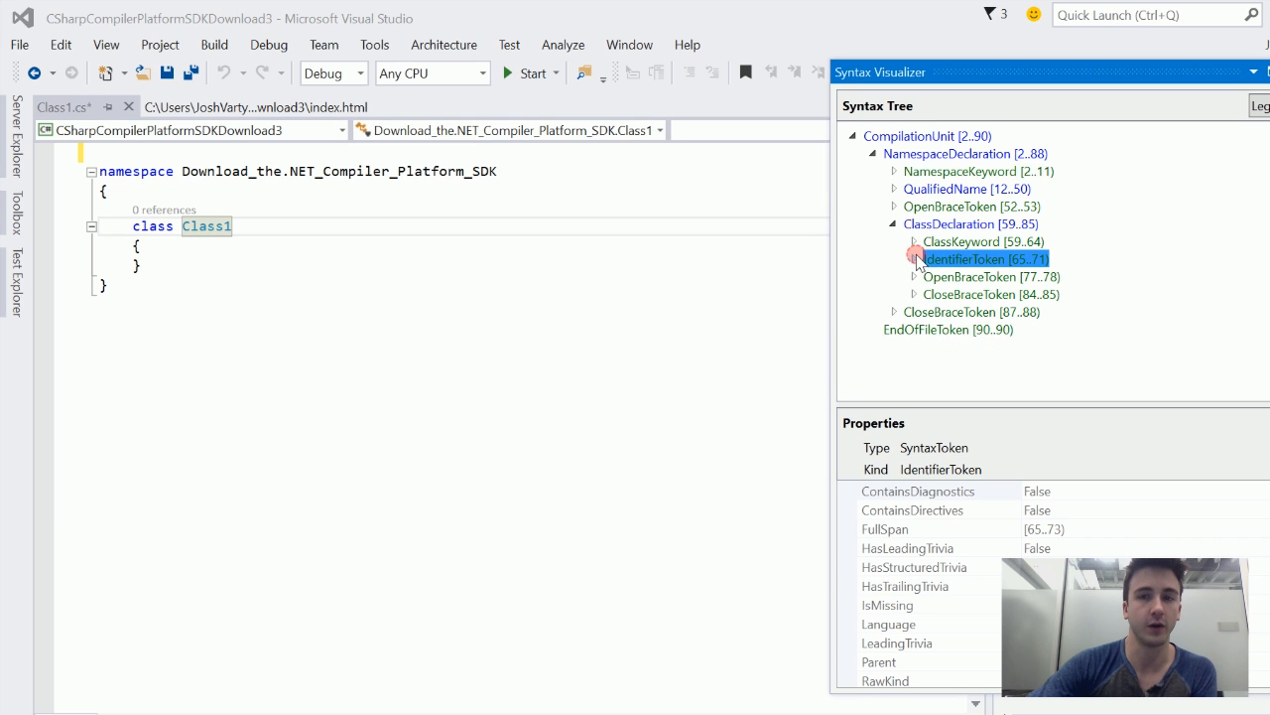
click(969, 223)
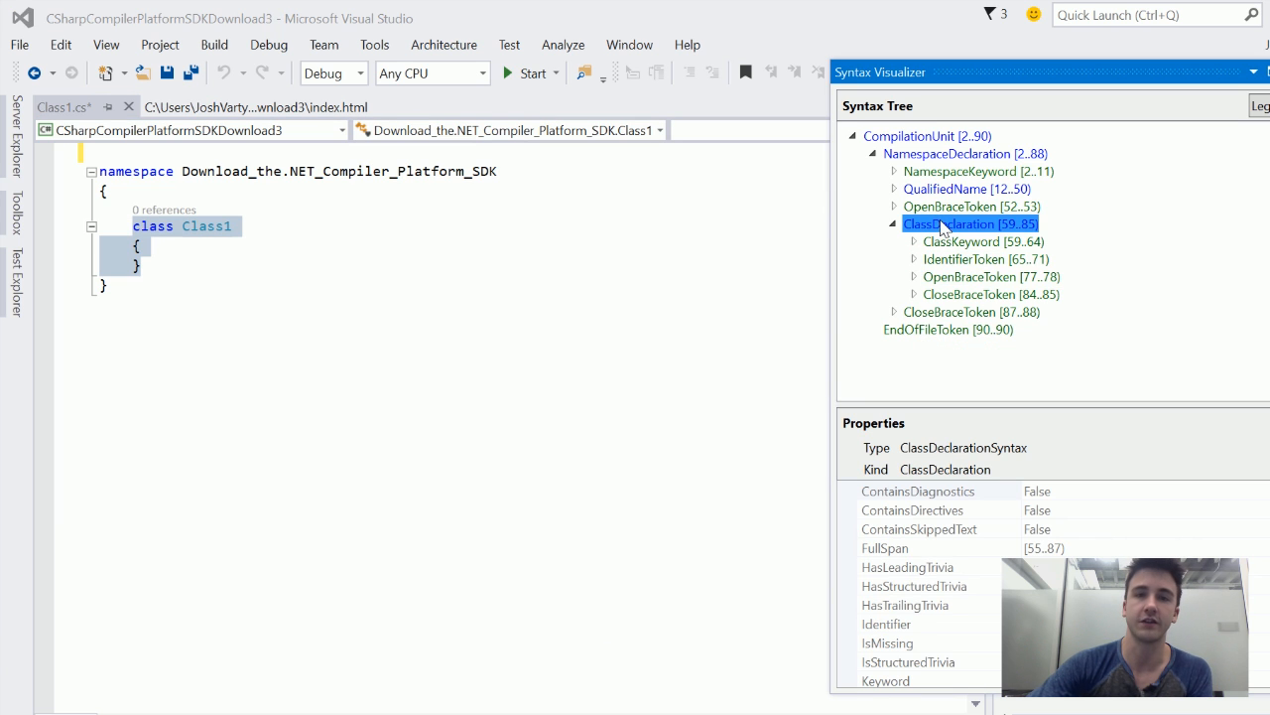
click(961, 153)
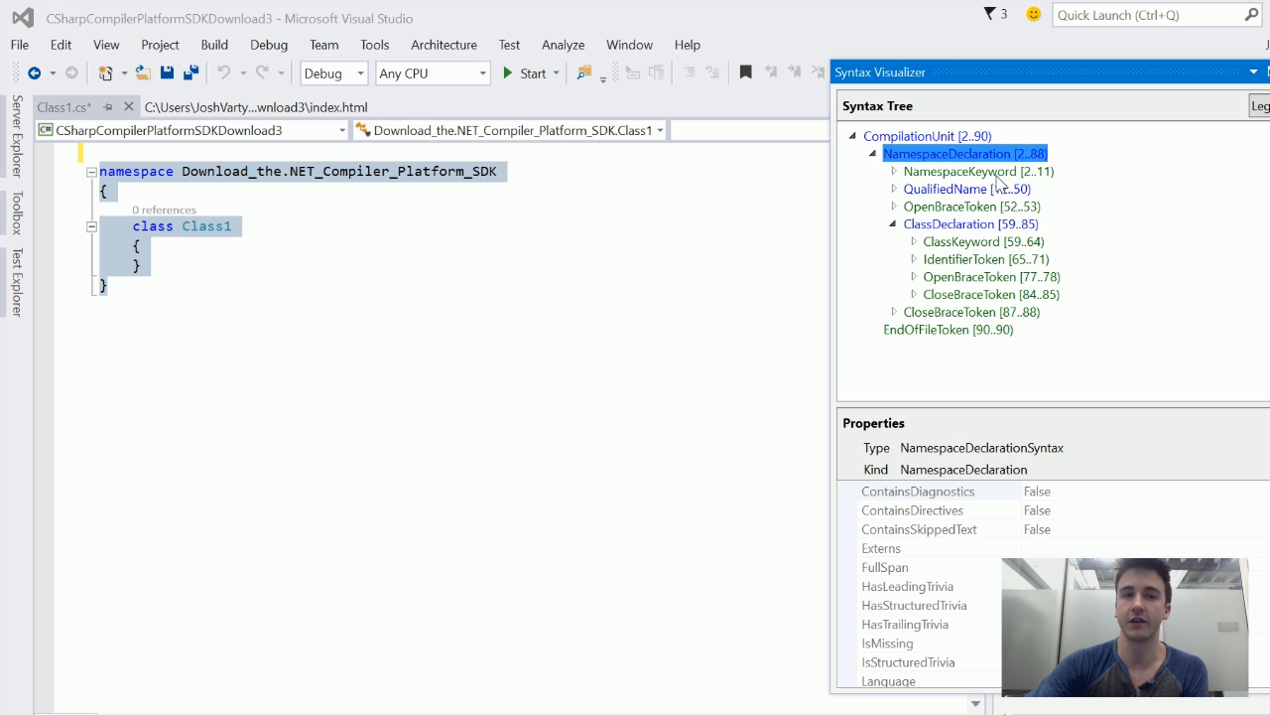
mouse_move(989, 202)
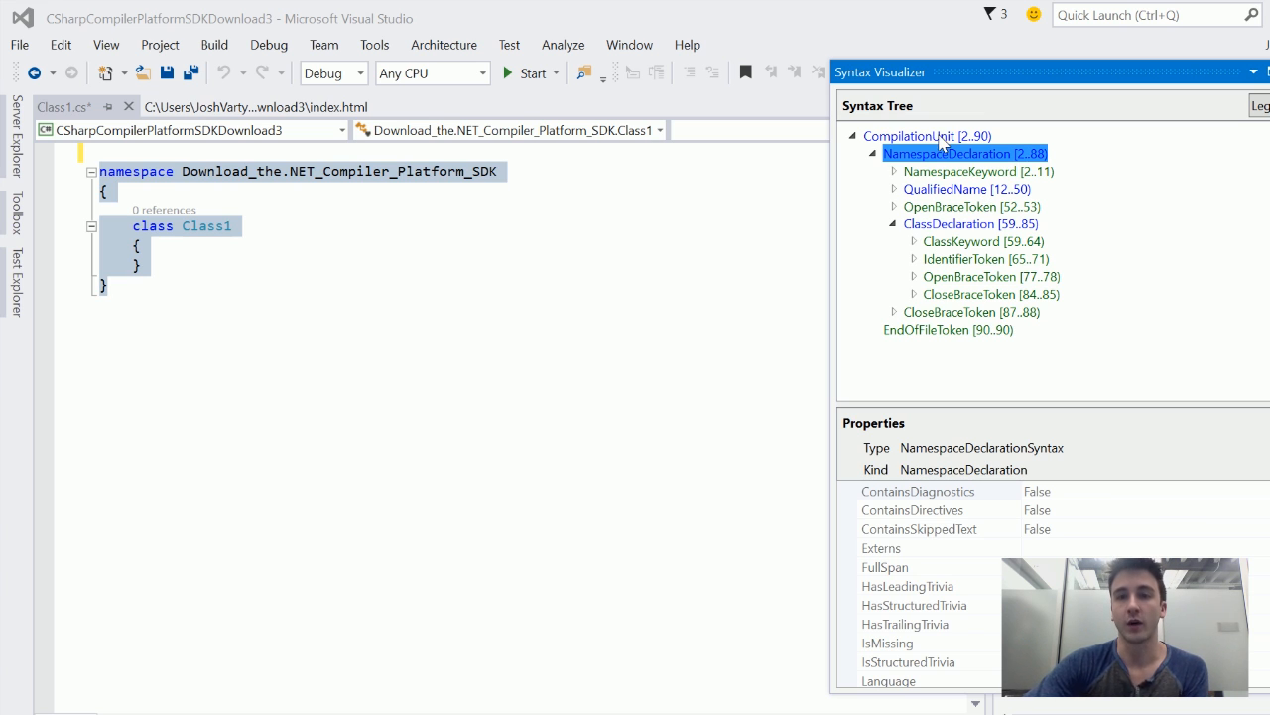
click(925, 134)
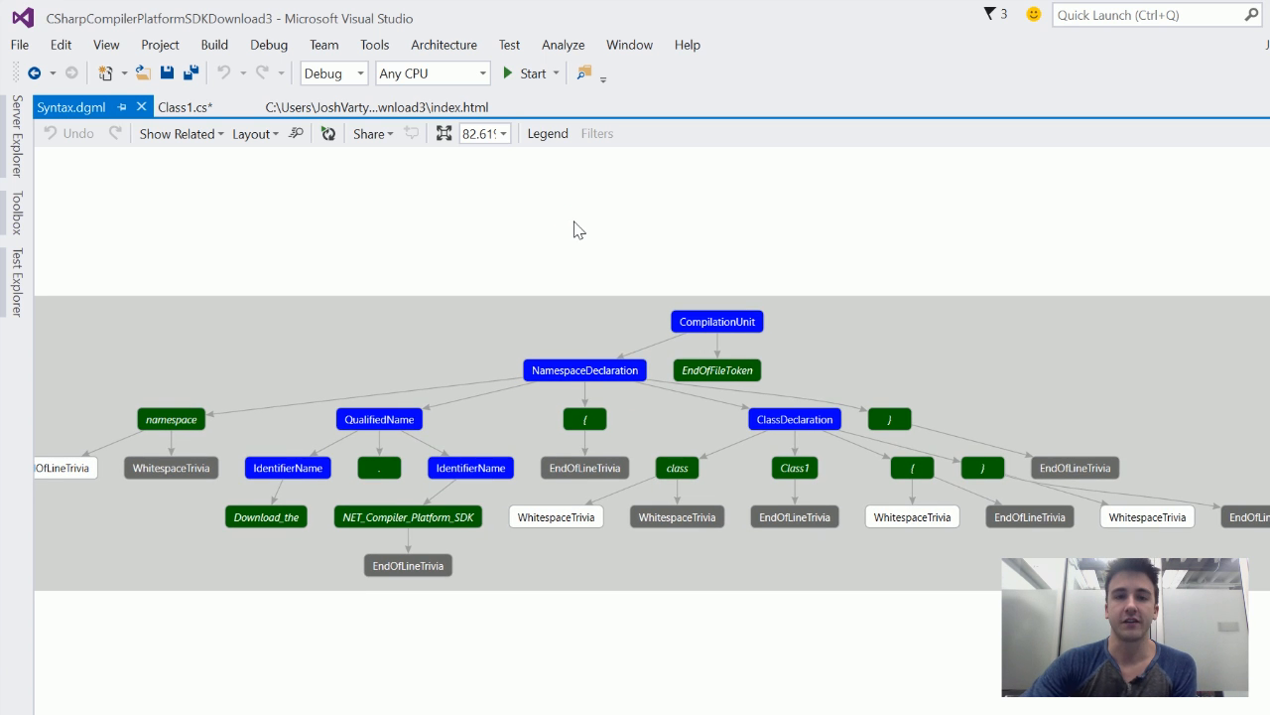
mouse_move(711, 325)
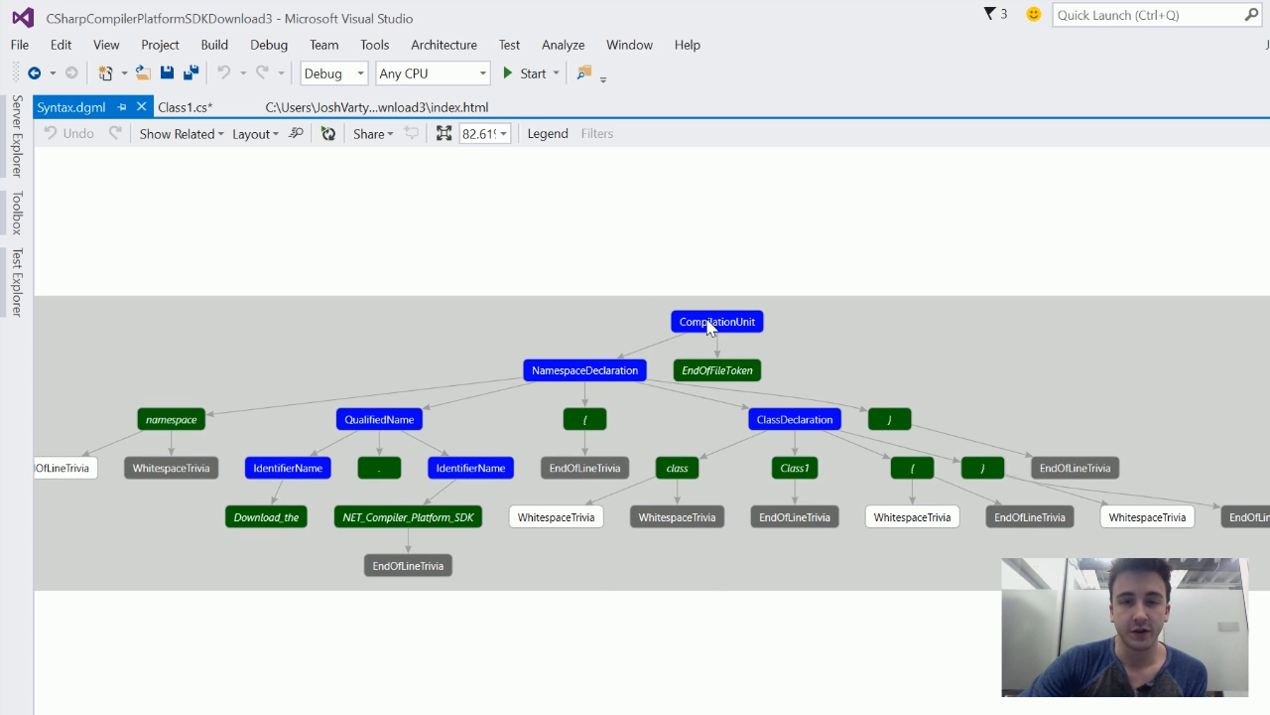
mouse_move(738, 262)
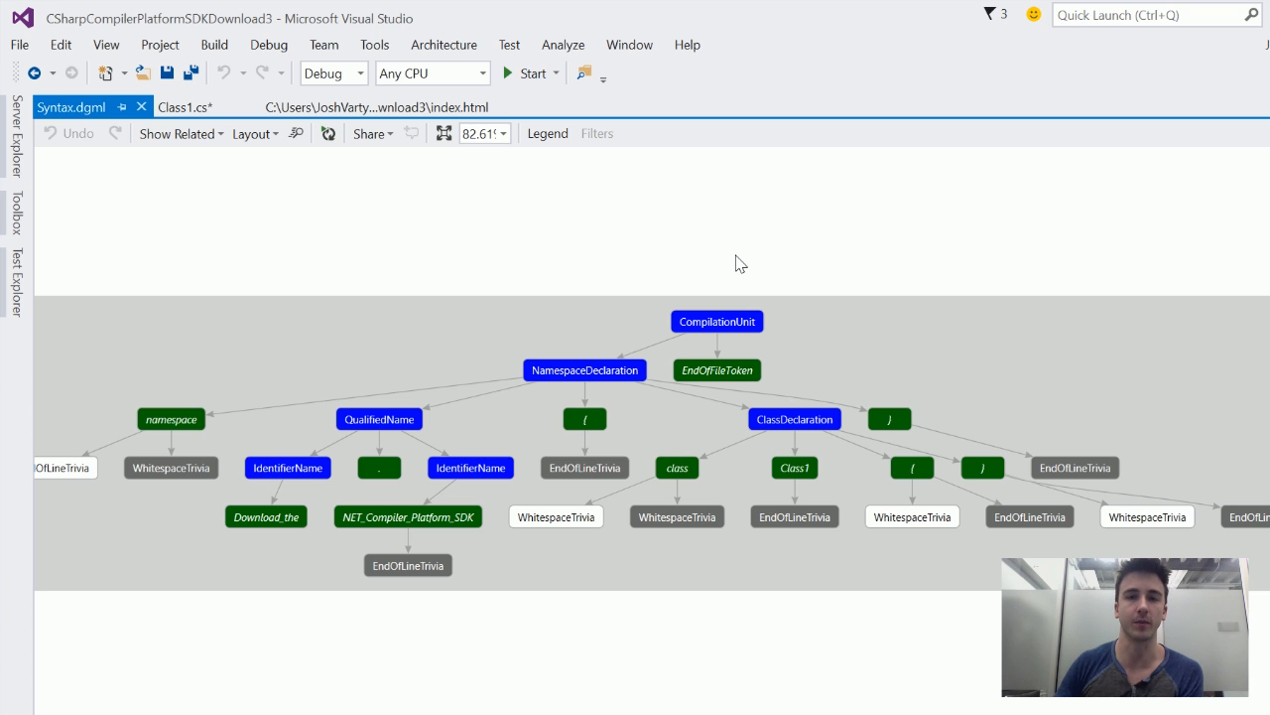
mouse_move(381, 427)
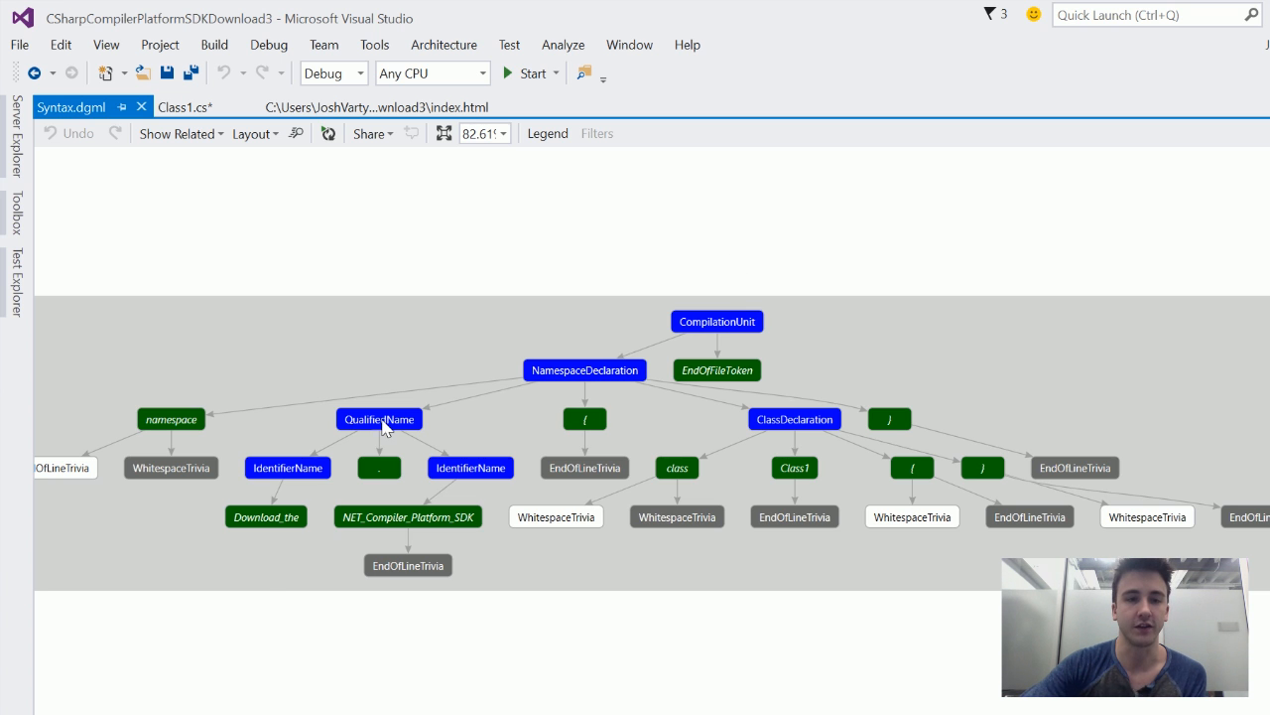
mouse_move(362, 302)
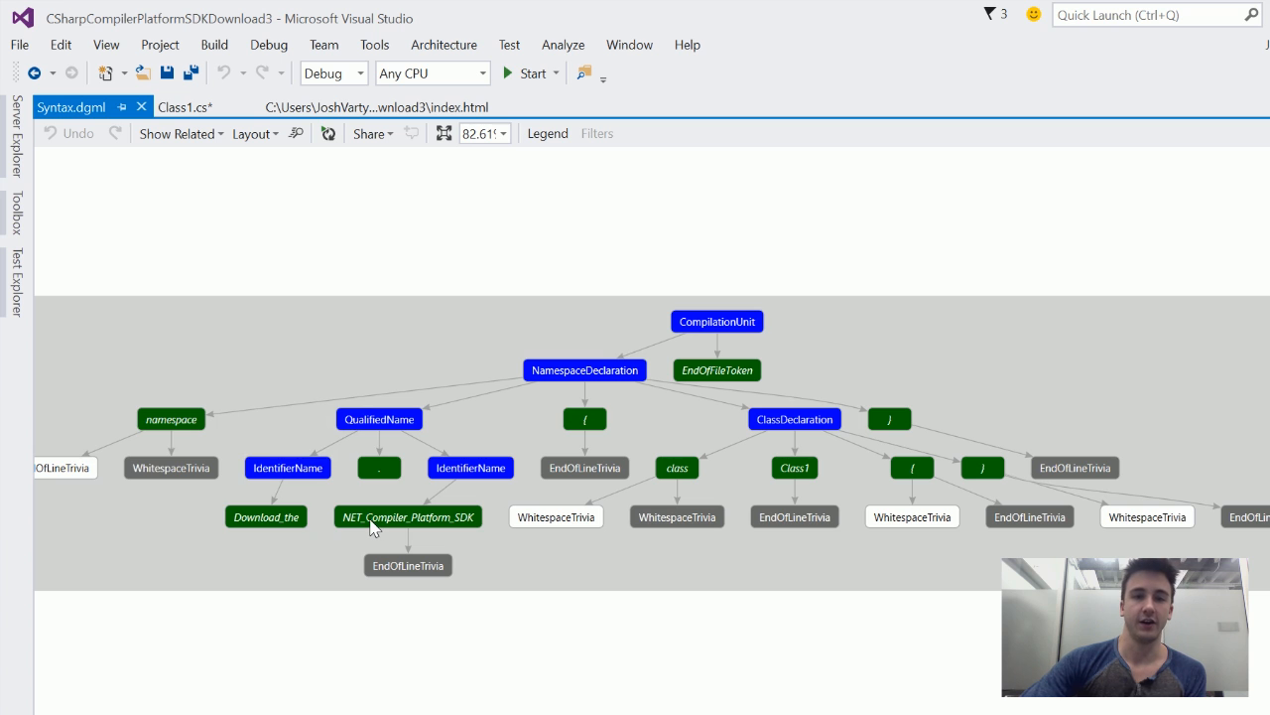
mouse_move(497, 288)
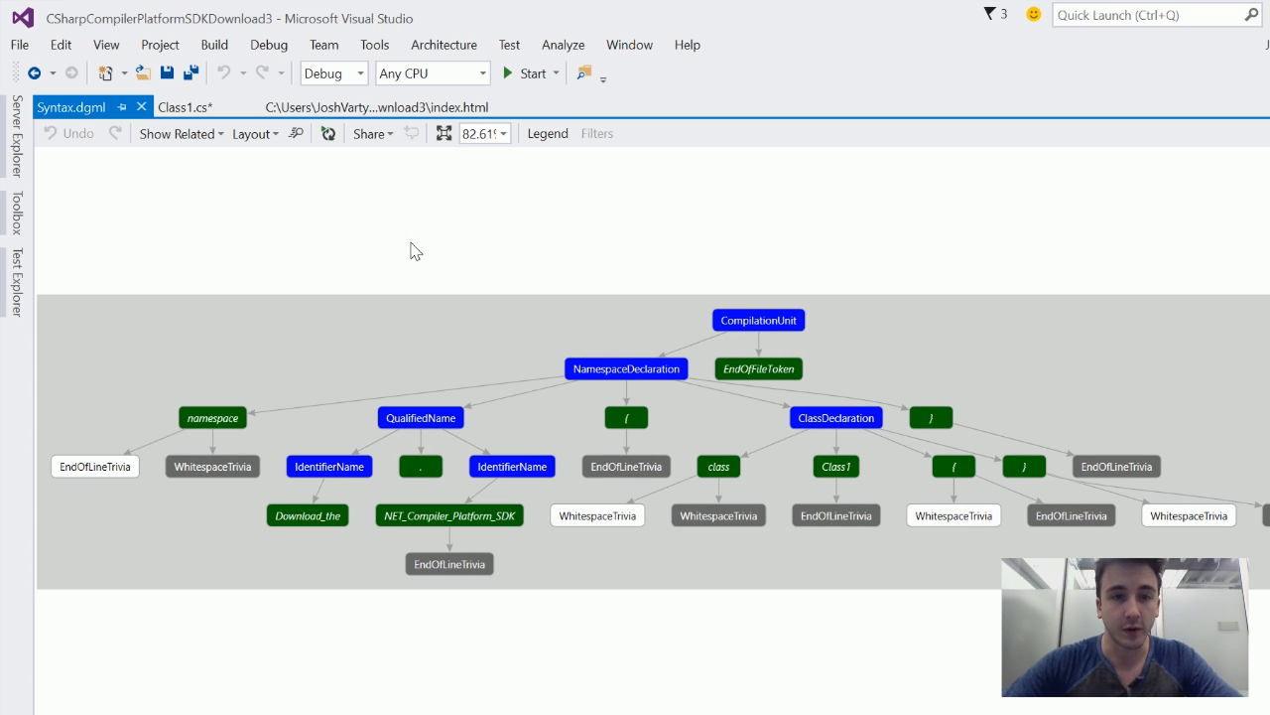
click(212, 417)
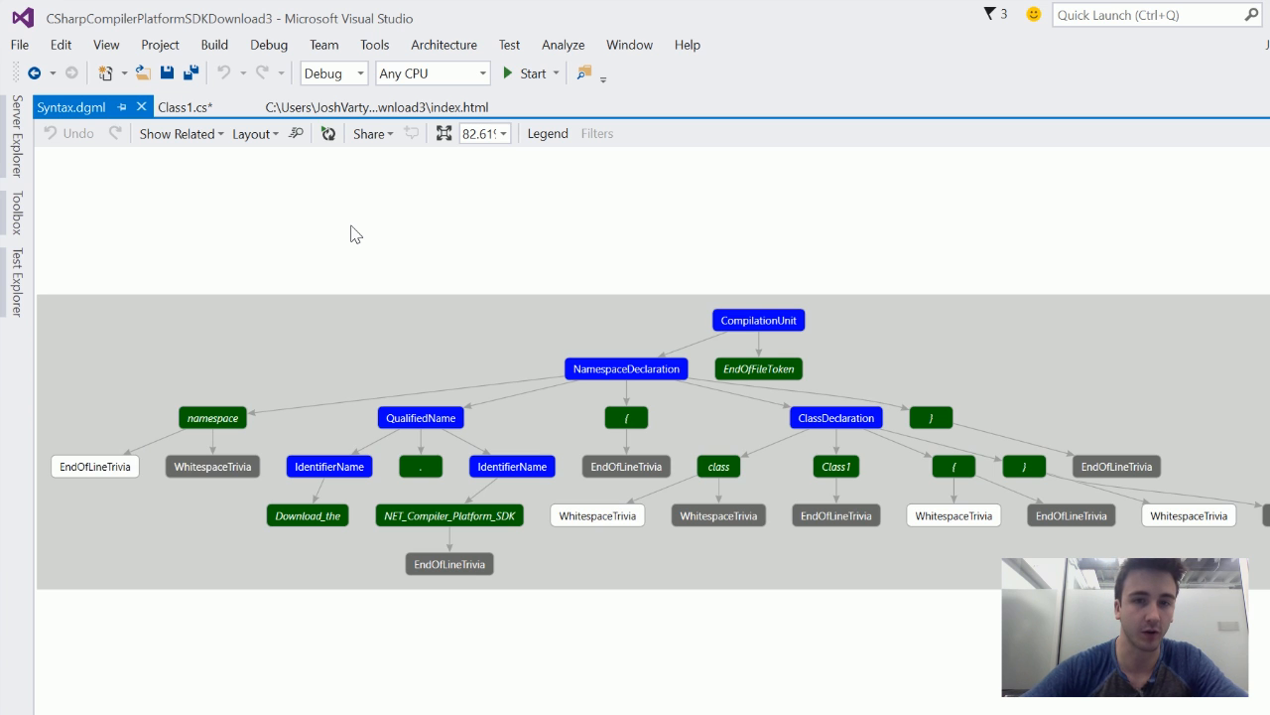
mouse_move(634, 411)
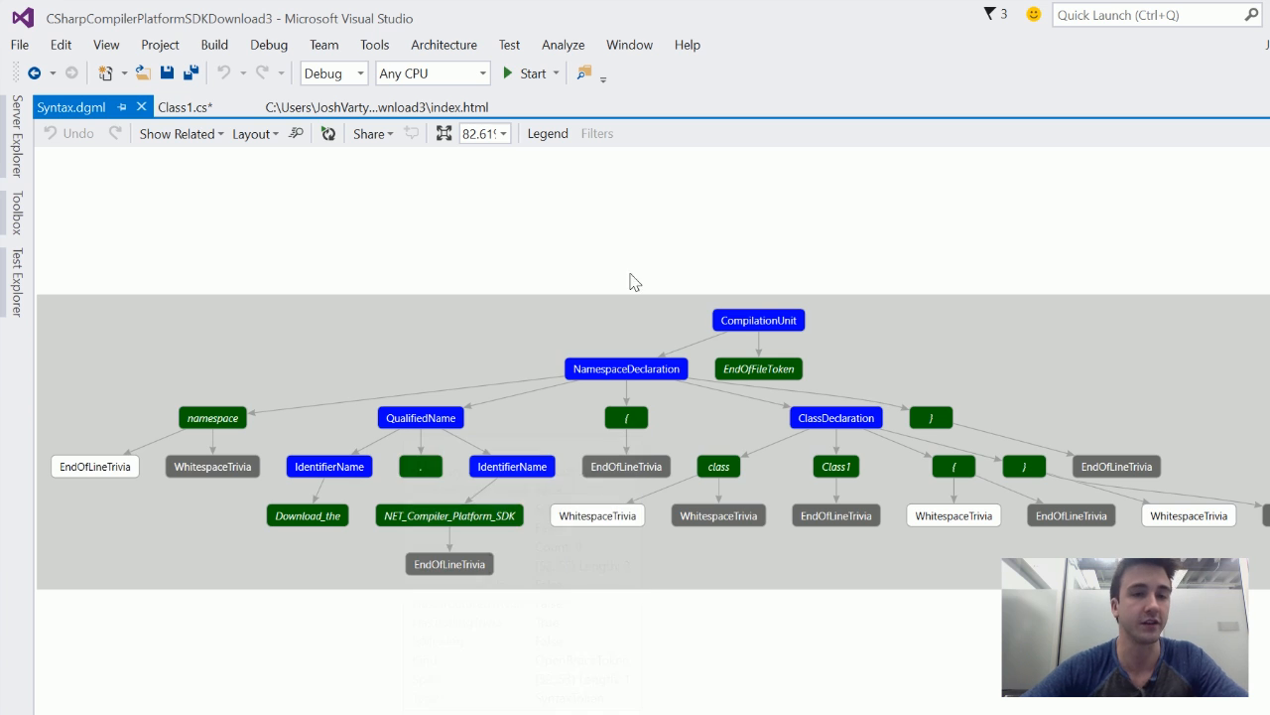
click(212, 416)
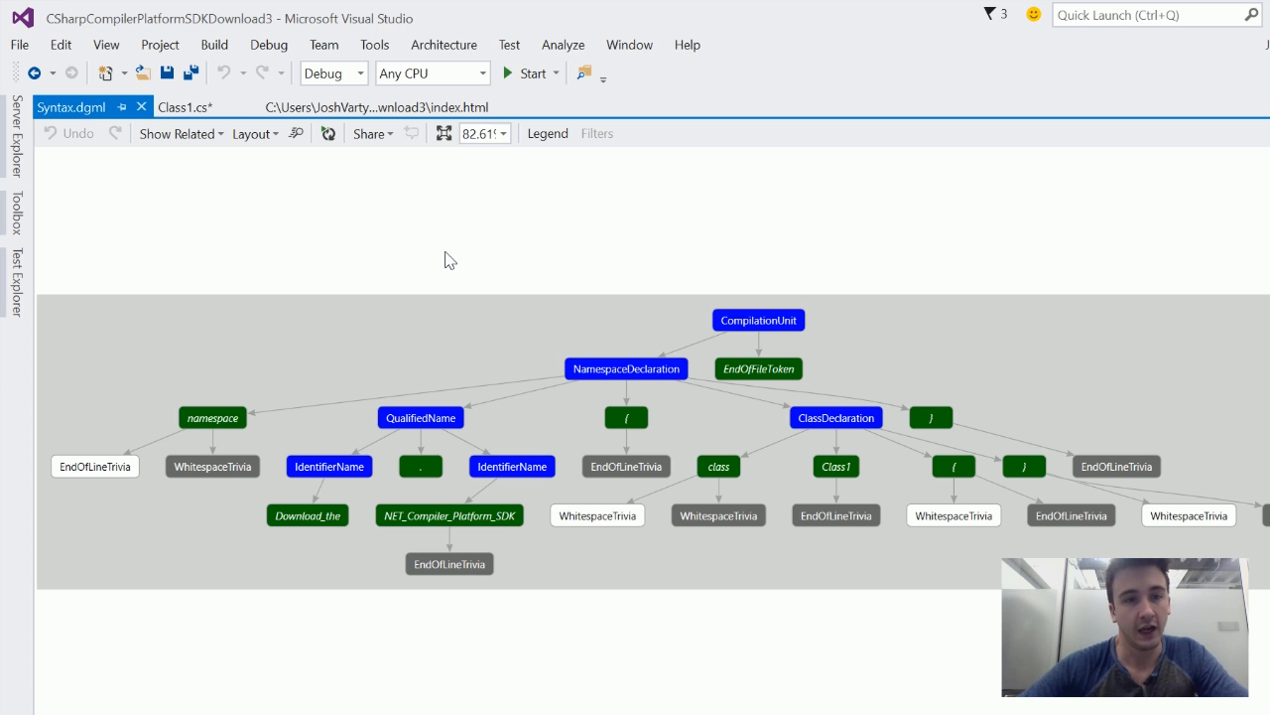
mouse_move(231, 401)
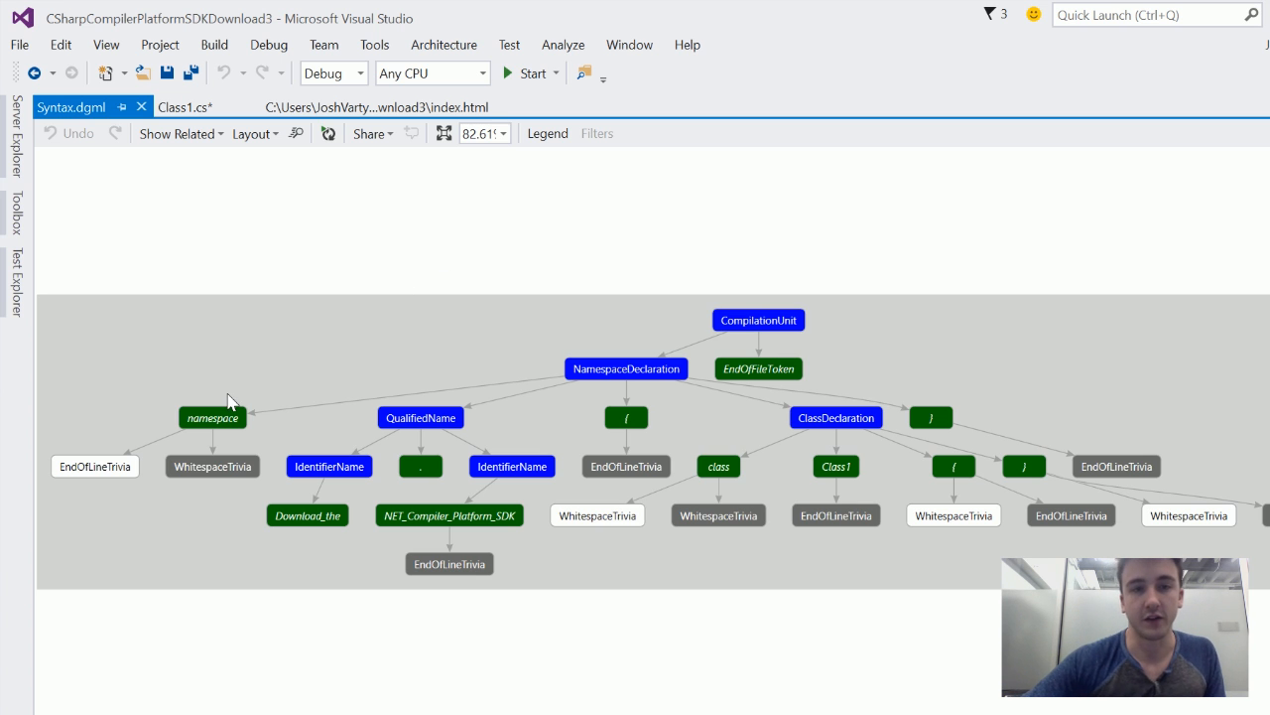
mouse_move(206, 485)
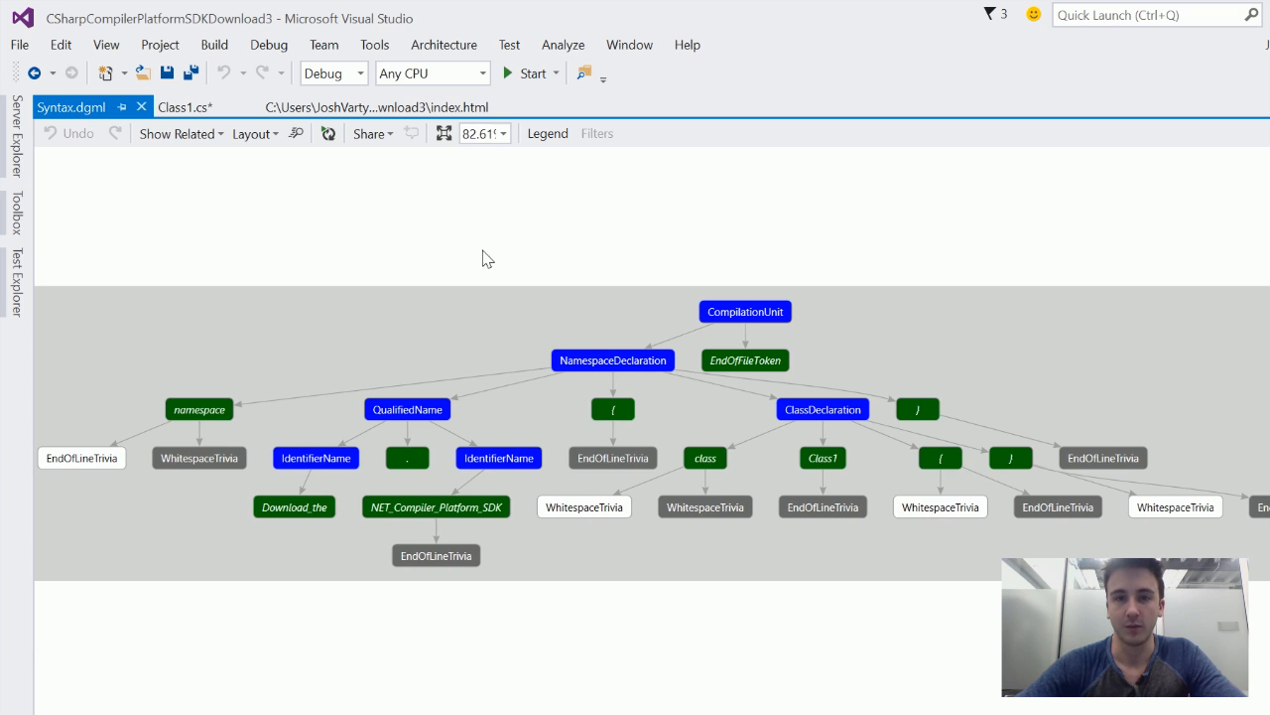
mouse_move(479, 247)
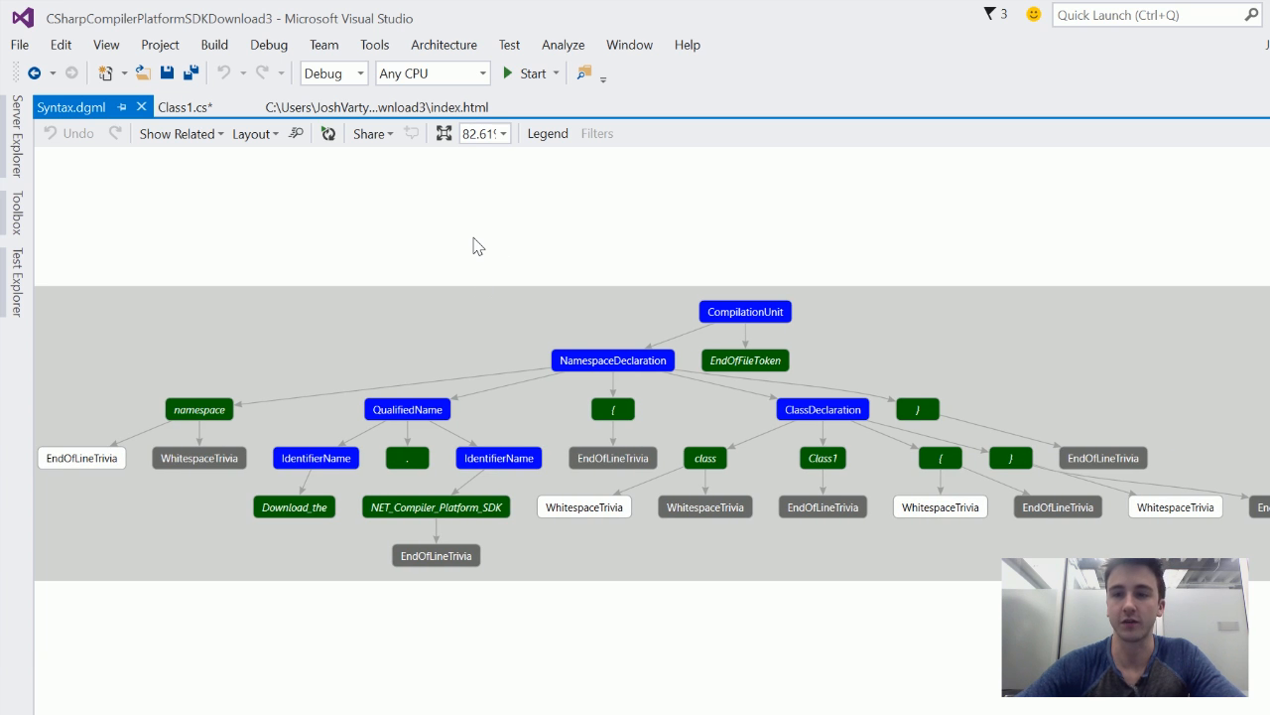
mouse_move(474, 222)
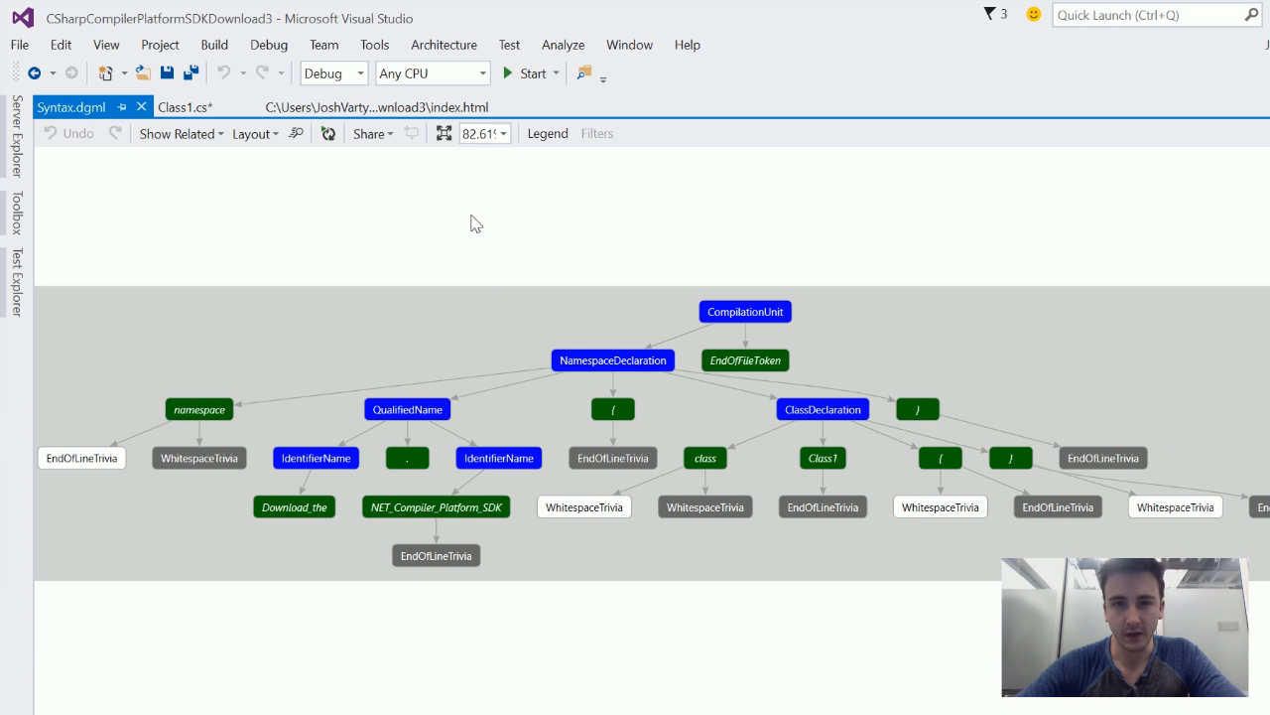
scroll(down, 3)
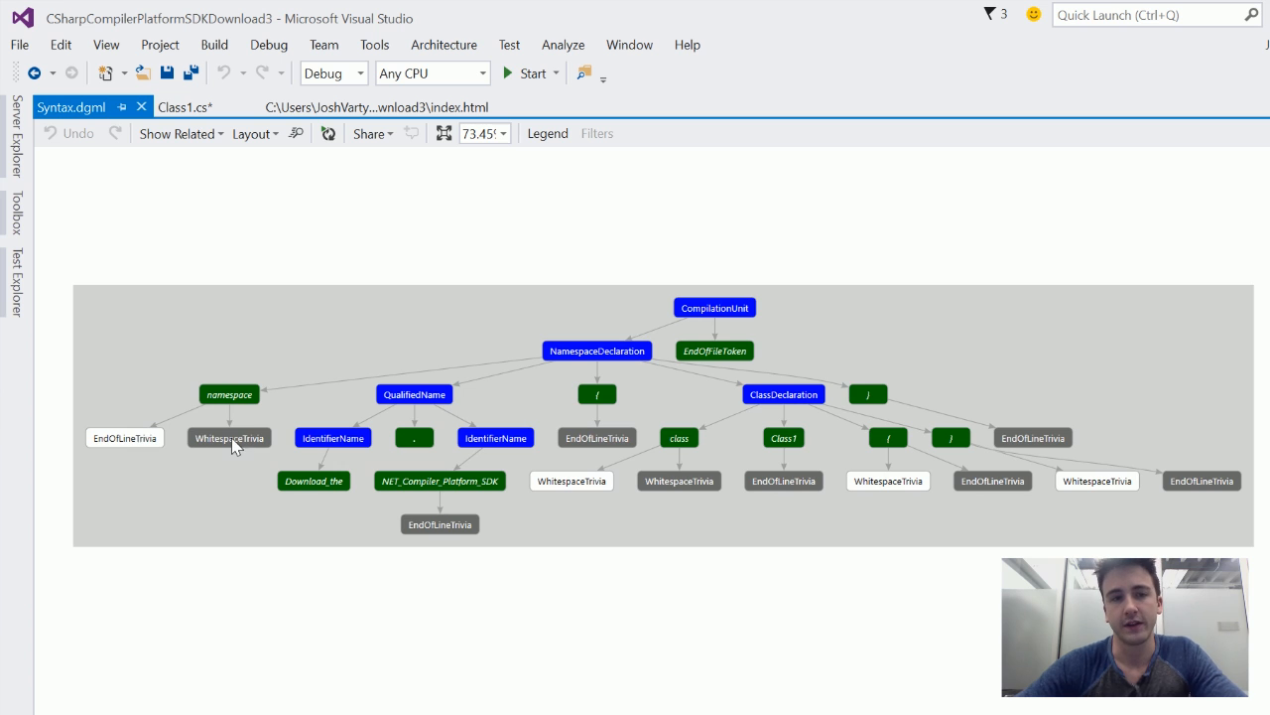
mouse_move(855, 484)
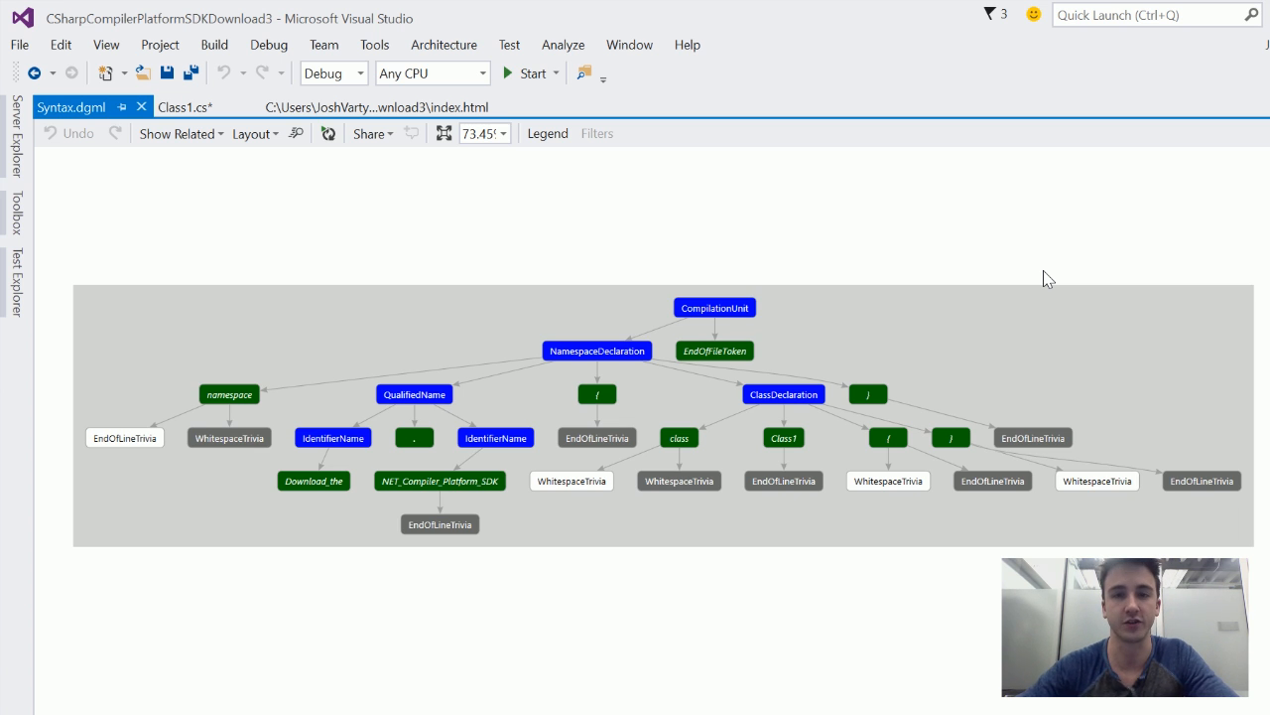
mouse_move(466, 222)
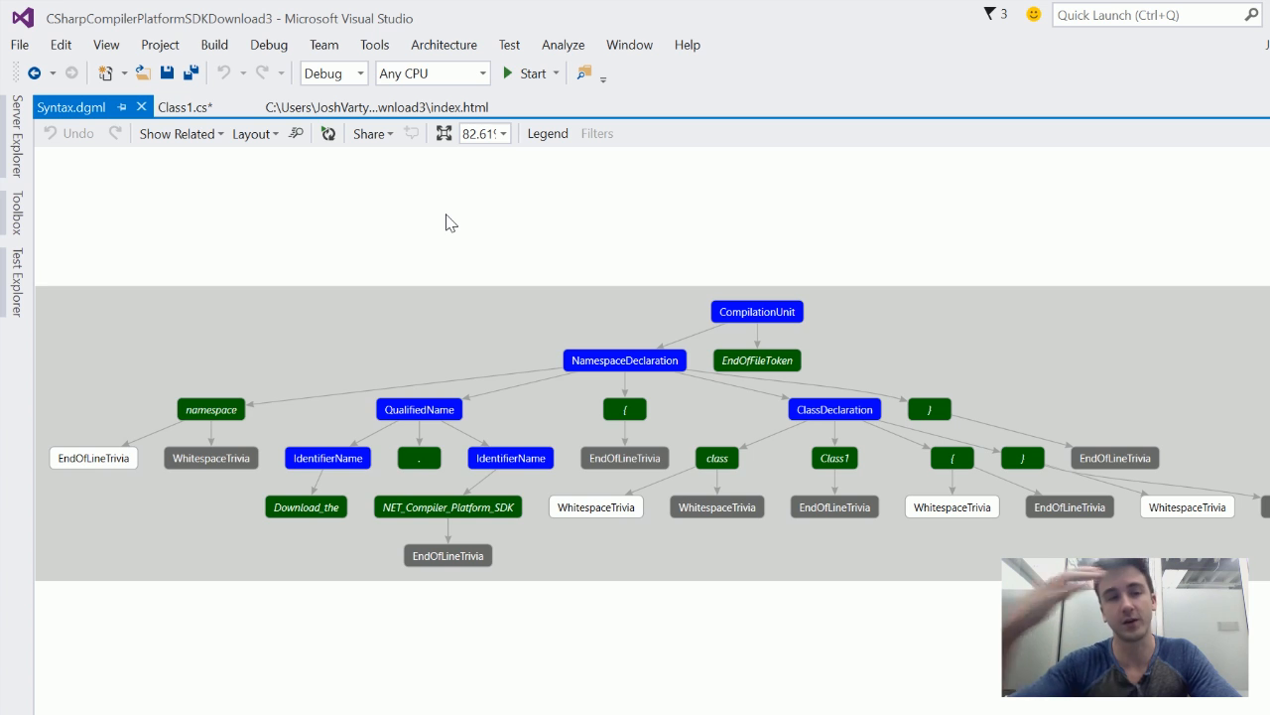
mouse_move(459, 211)
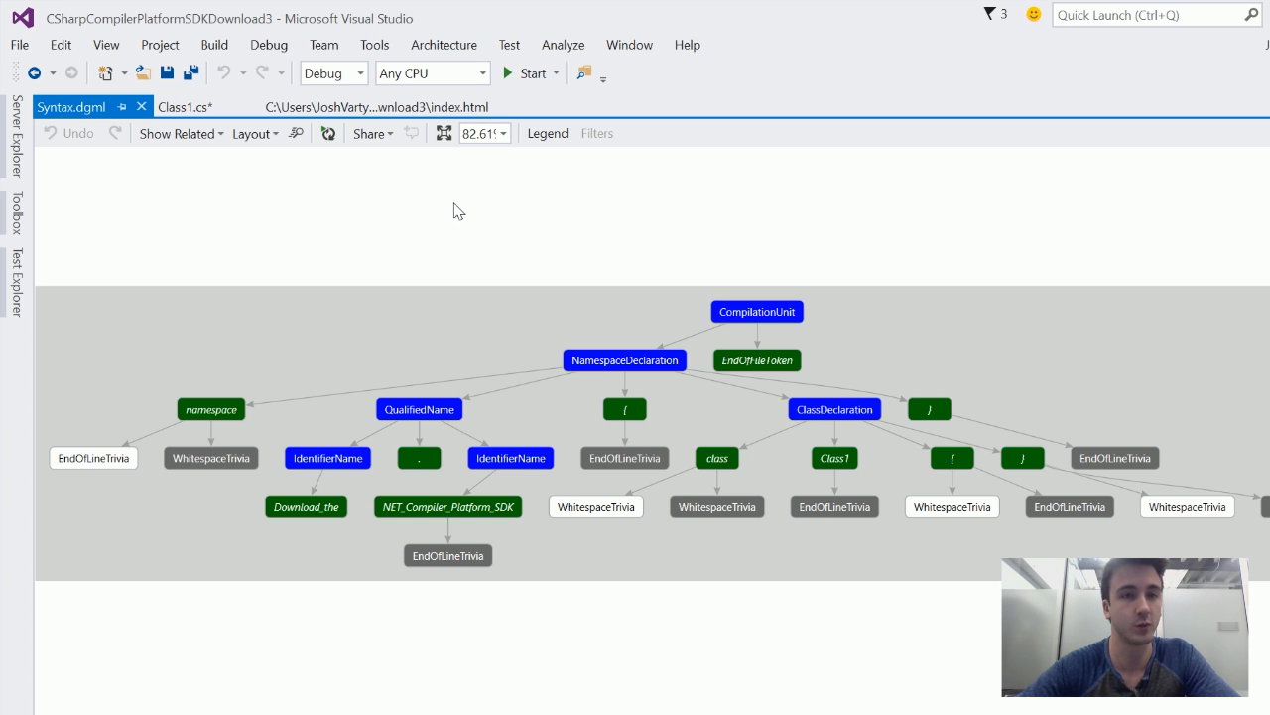
mouse_move(413, 219)
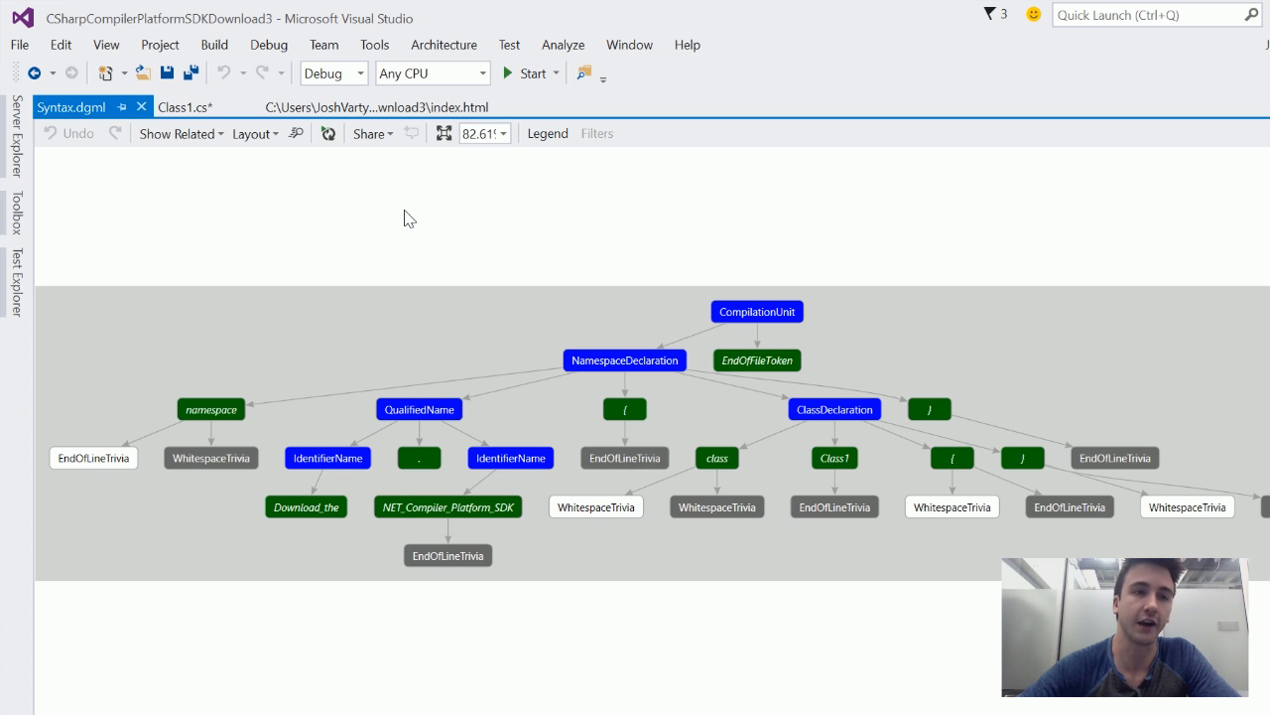
mouse_move(282, 191)
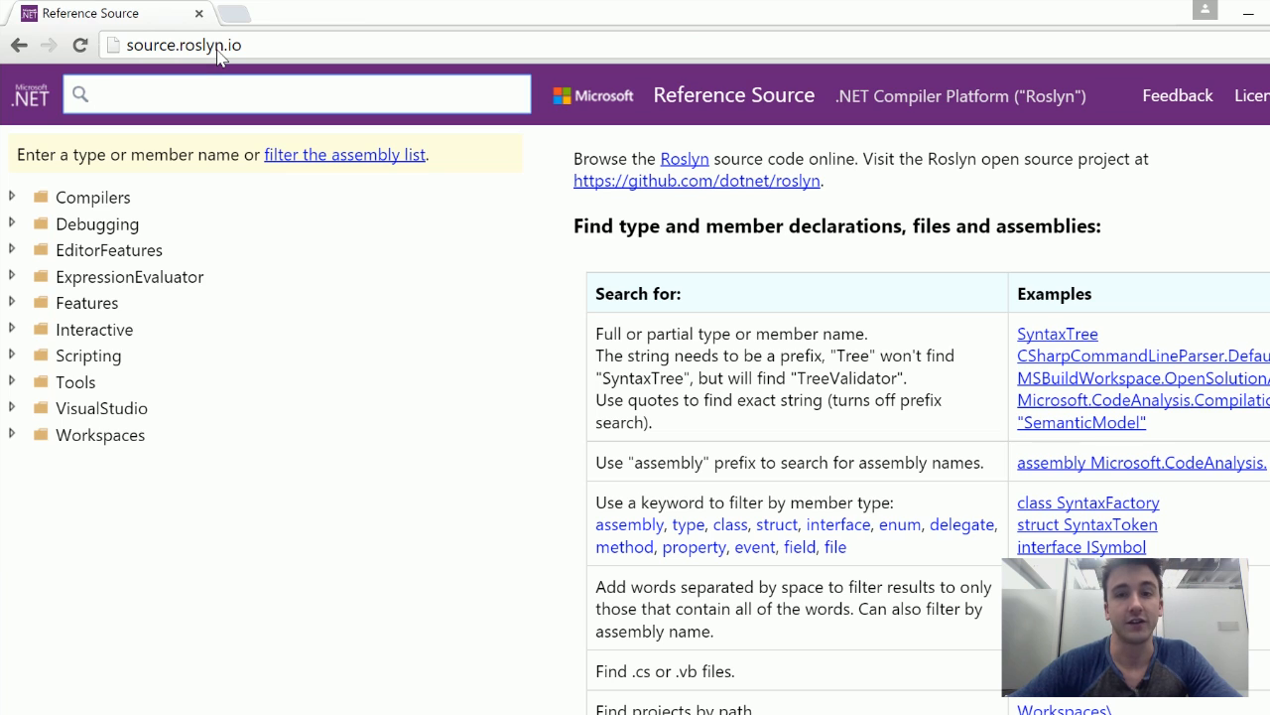
Start a search for 'syntax' on the source.roslyn.io home page.
click(298, 93)
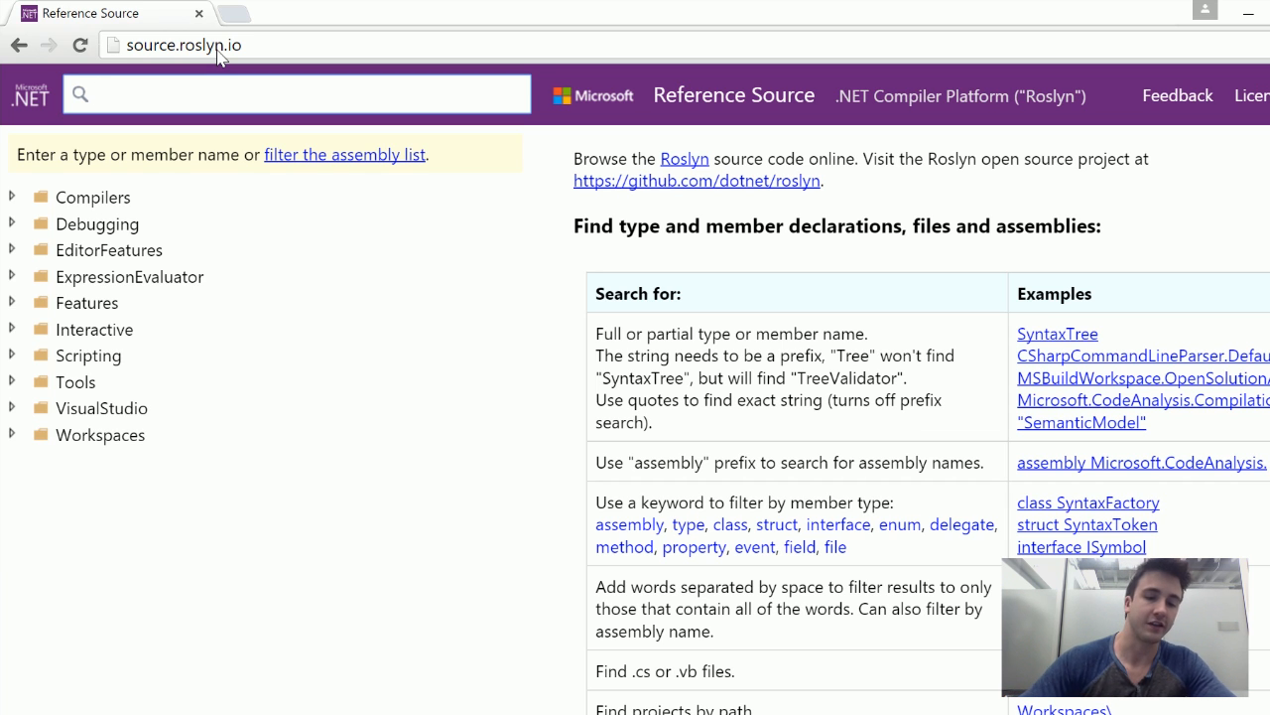
text(syntaxnode)
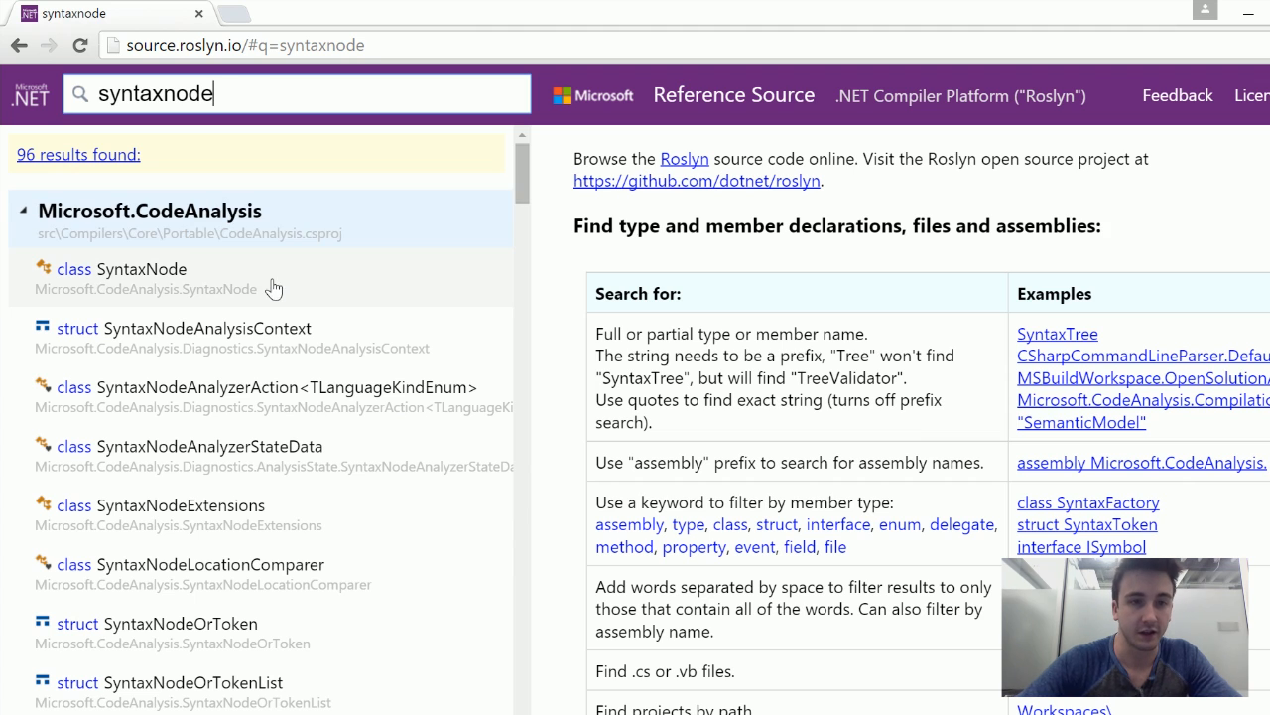
Open class SyntaxNode's Syntax/SyntaxNode.cs source and list all writes and references to _parent.
click(139, 270)
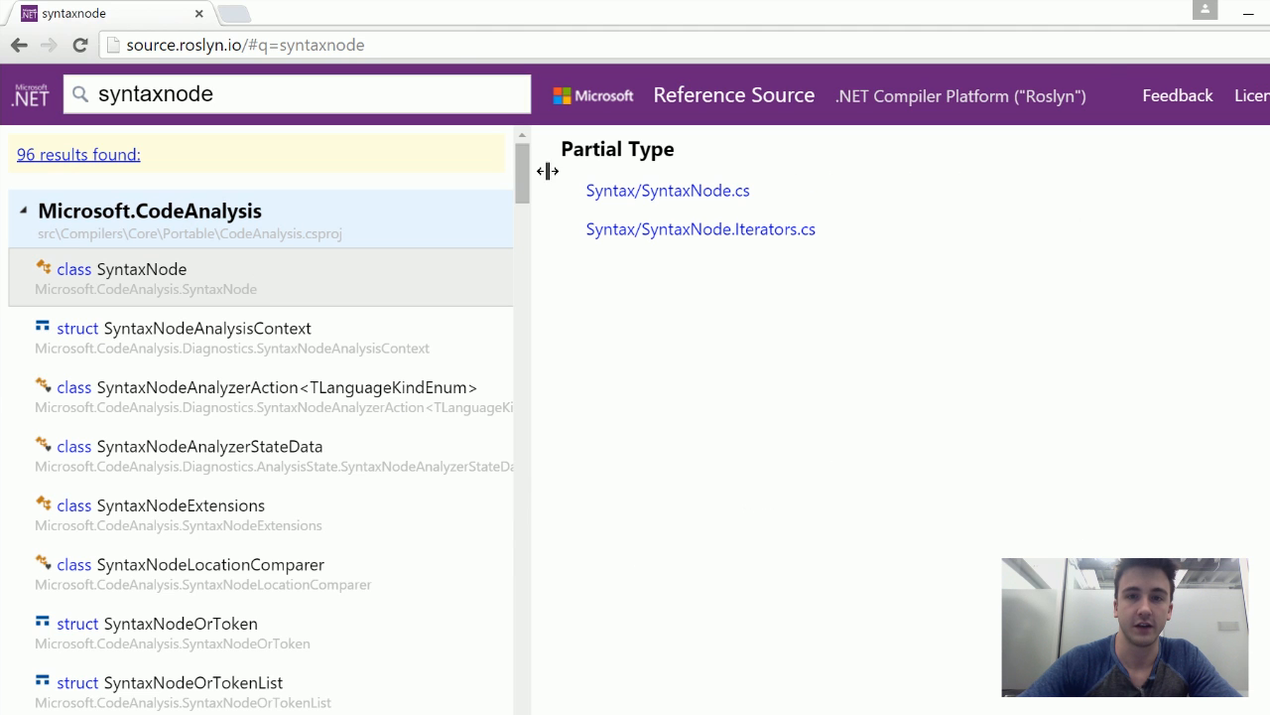
click(667, 191)
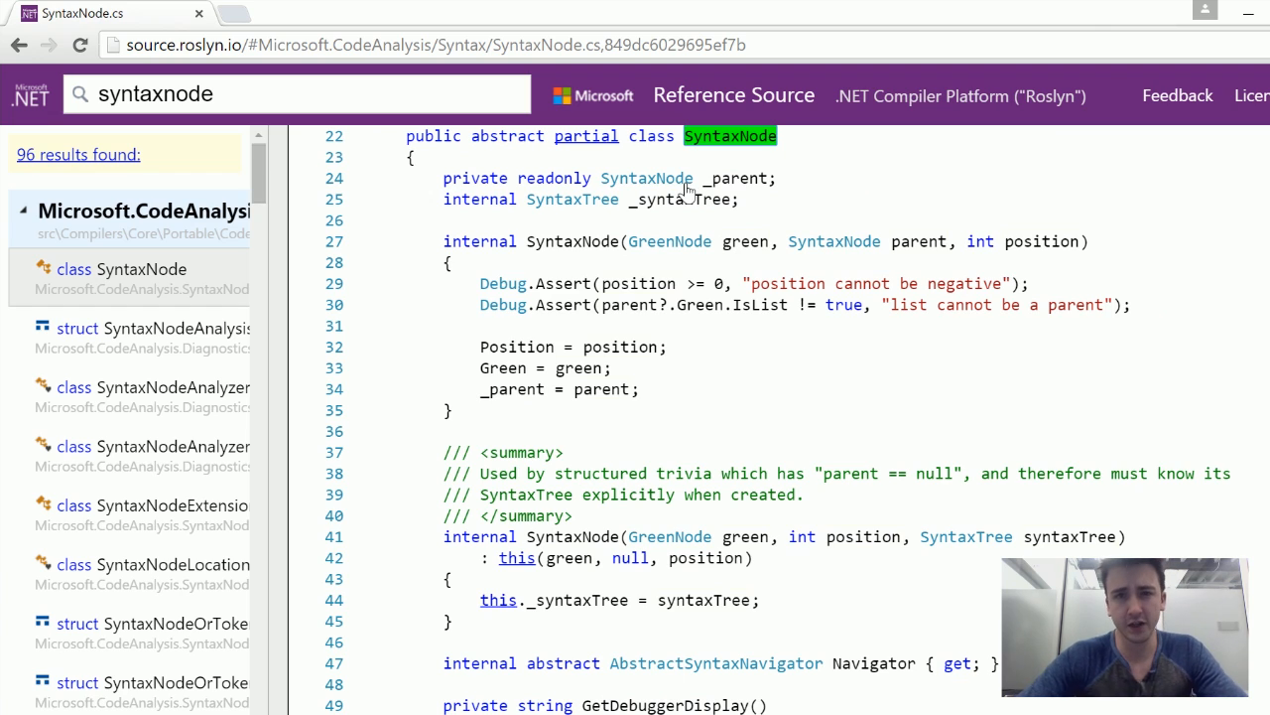
double_click(744, 242)
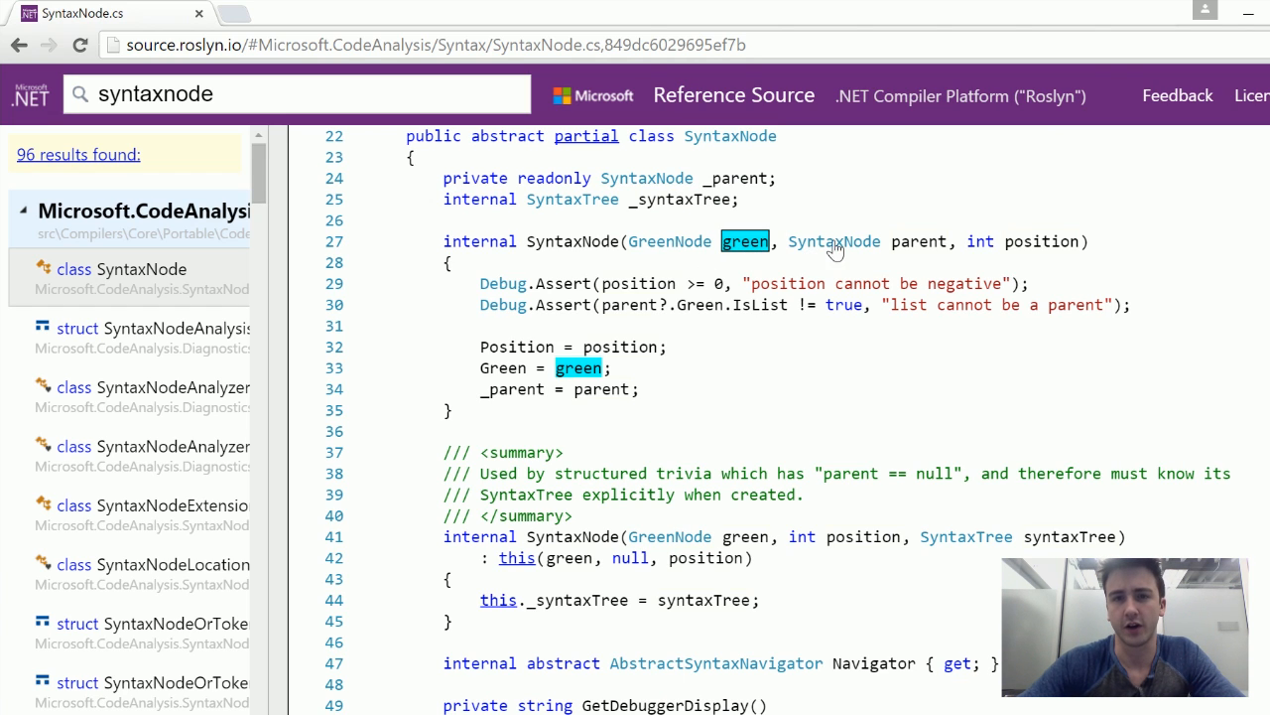
click(734, 179)
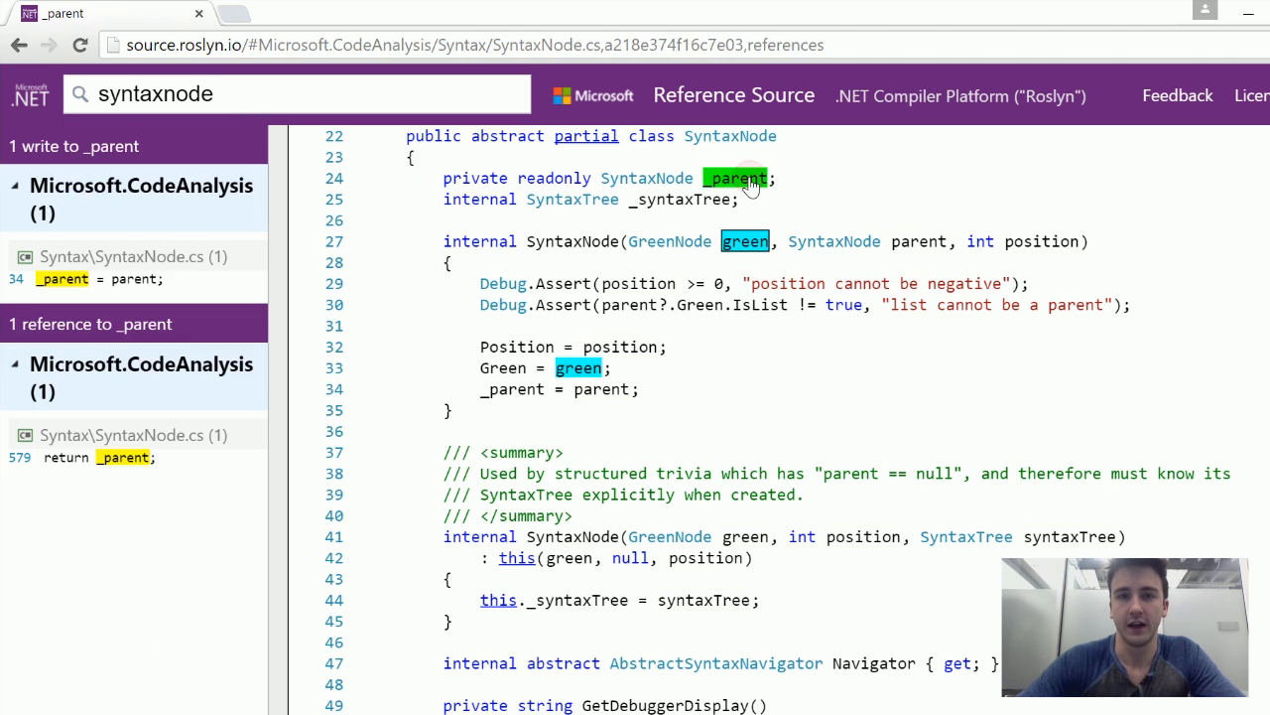
mouse_move(743, 185)
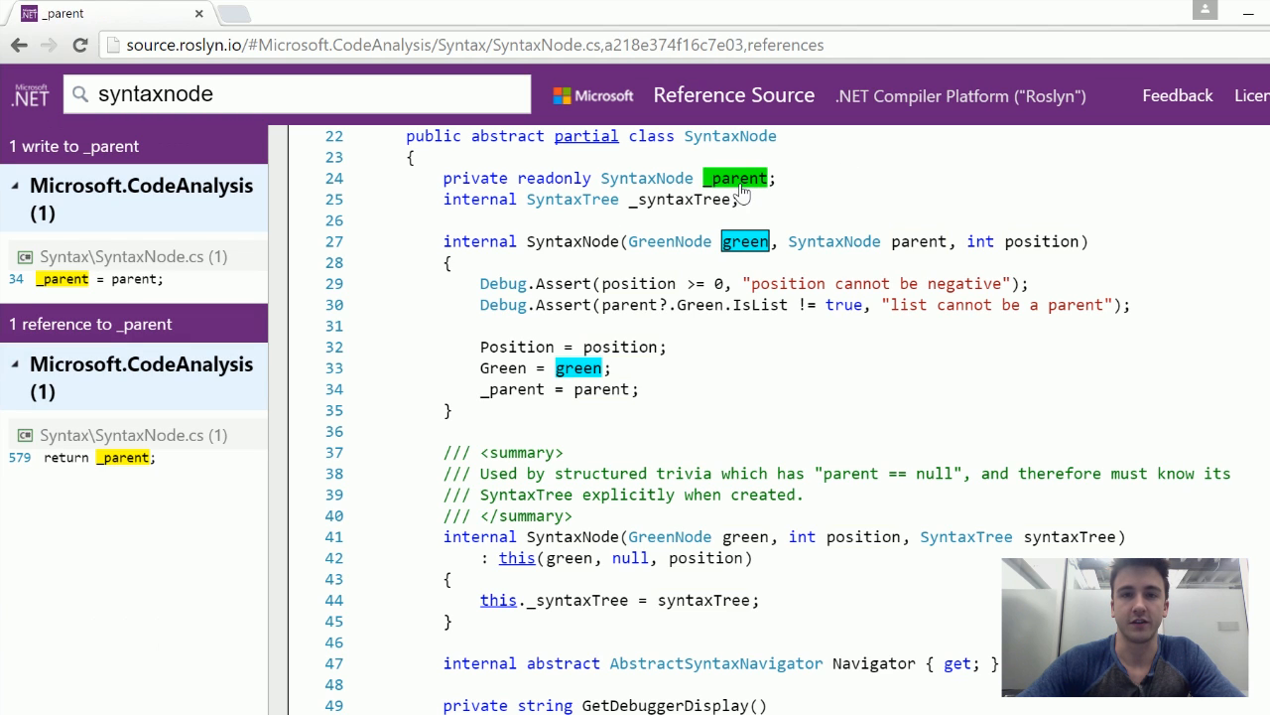
mouse_move(238, 290)
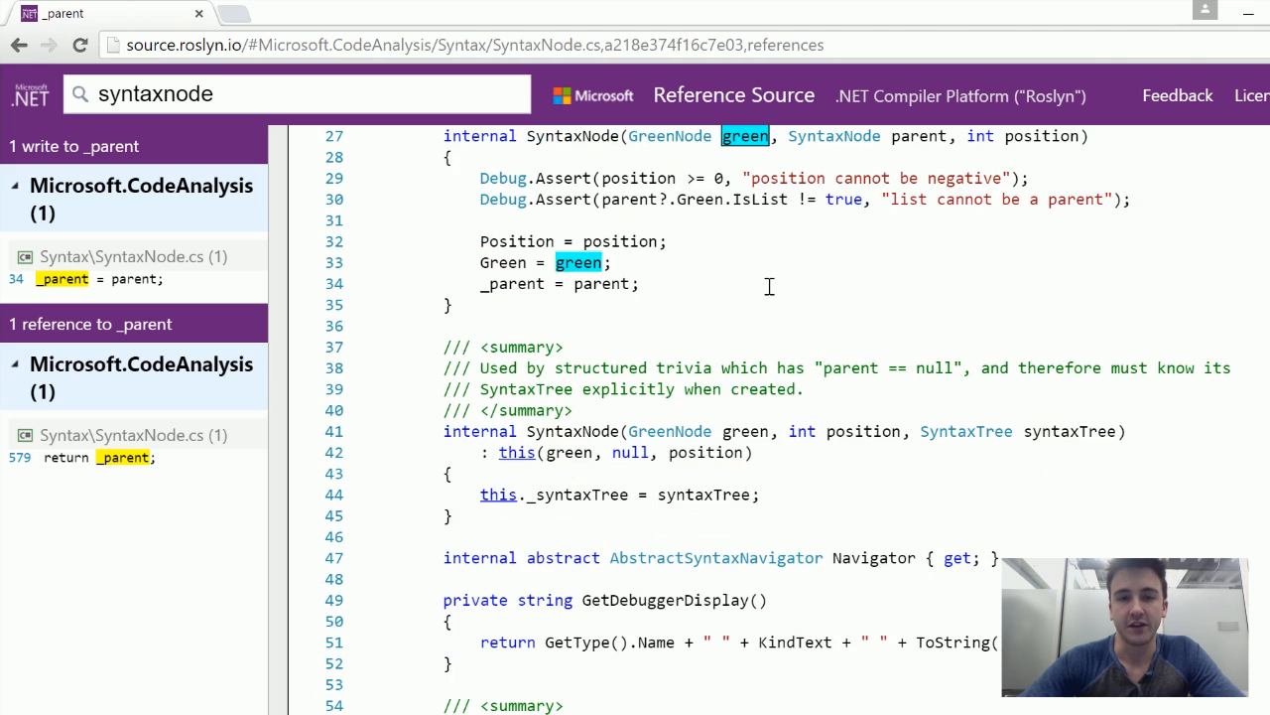
Scroll through the _parent references, then list every usage of the Language property.
scroll(down, 3)
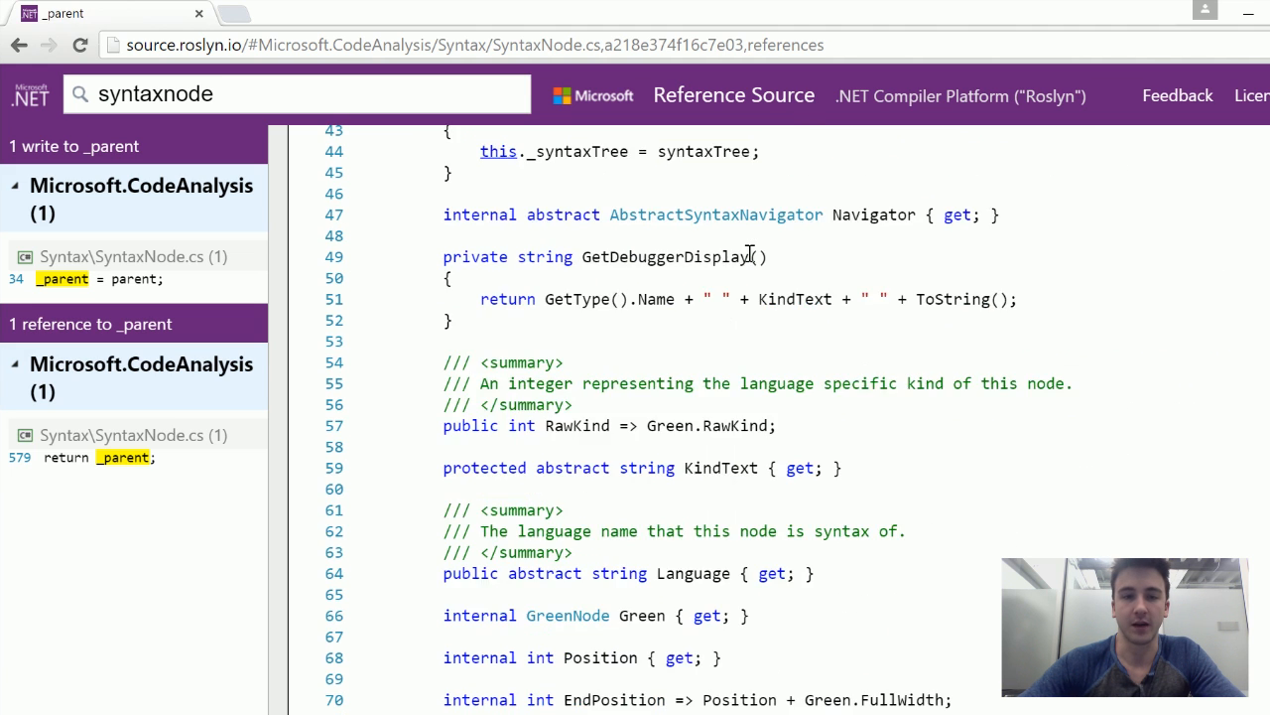
scroll(down, 3)
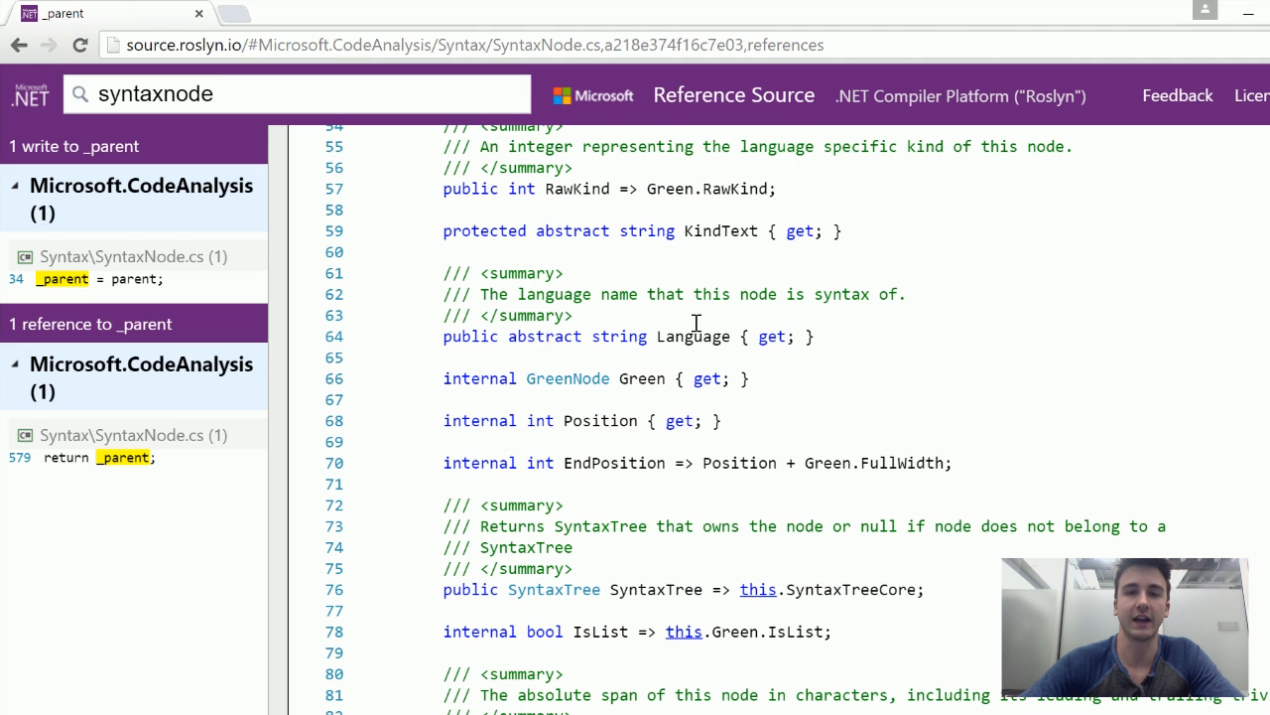
mouse_move(699, 342)
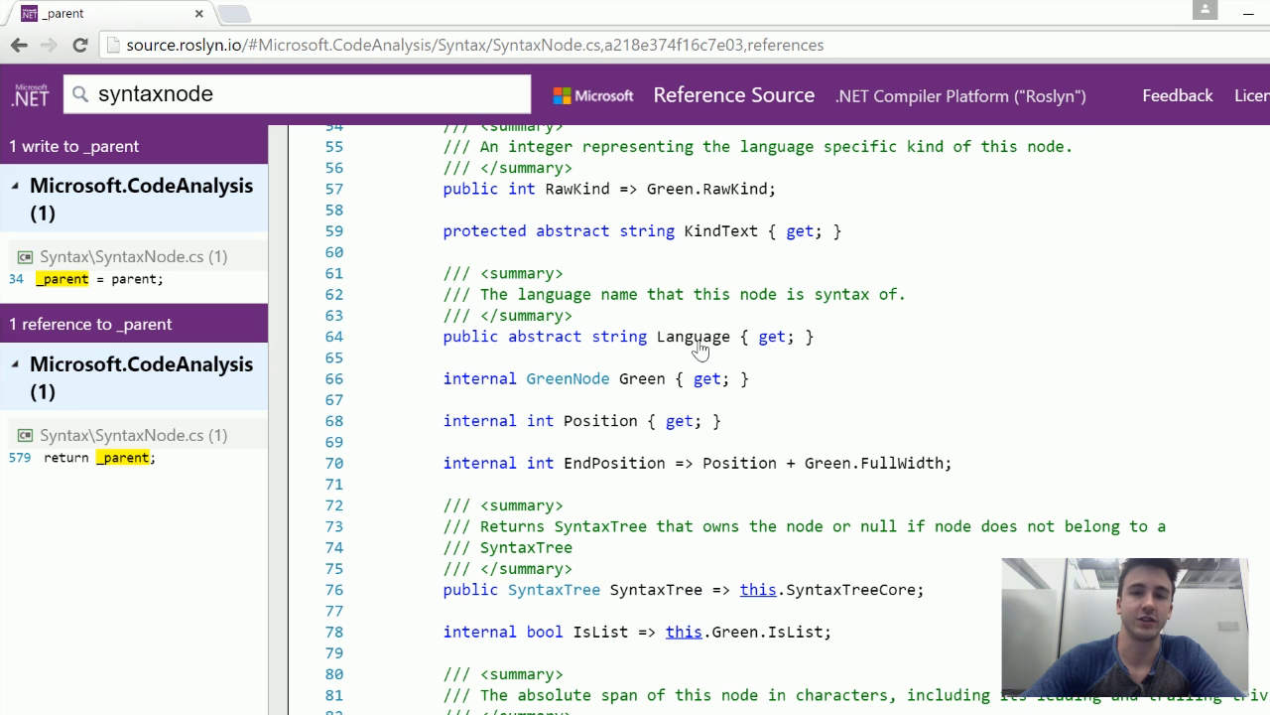
click(693, 336)
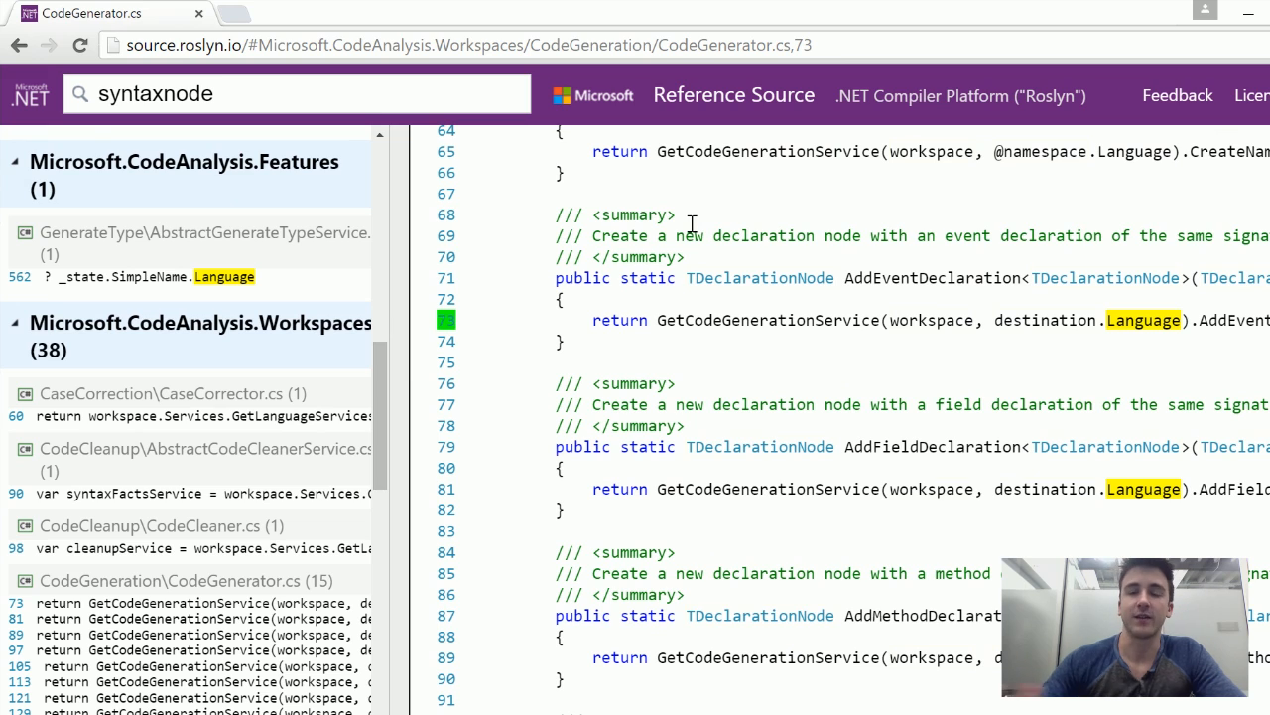
mouse_move(698, 185)
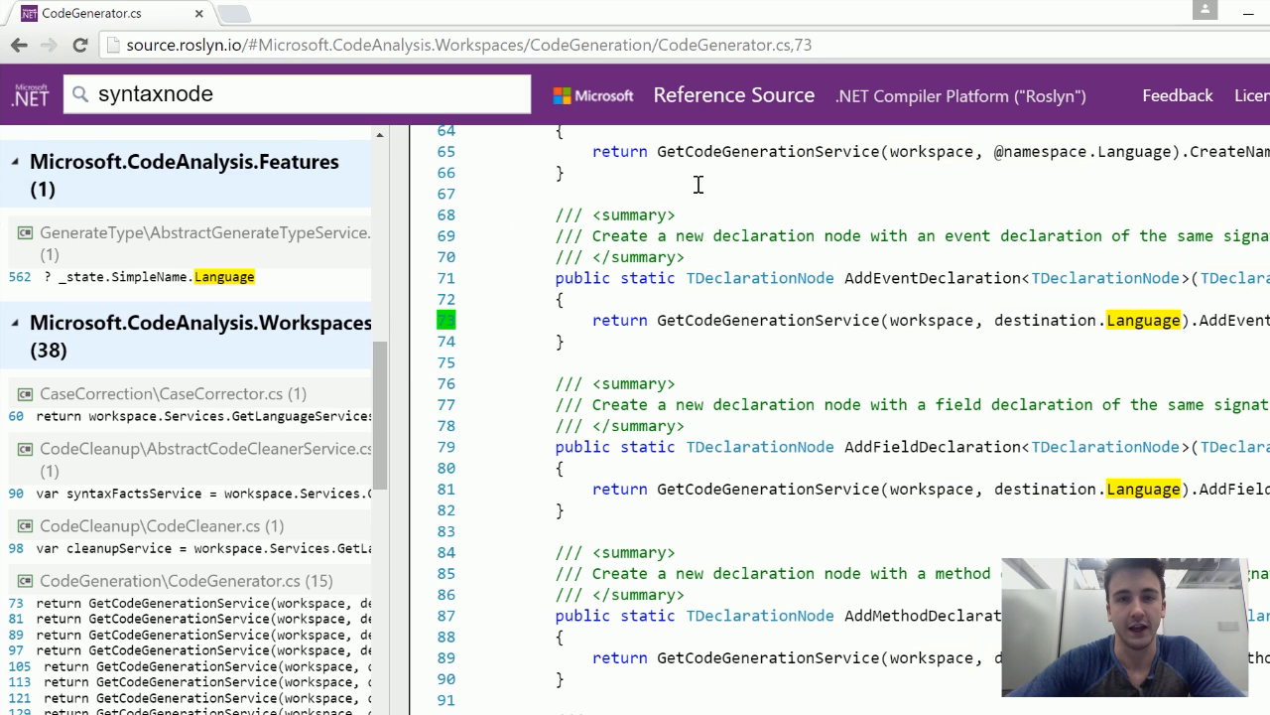